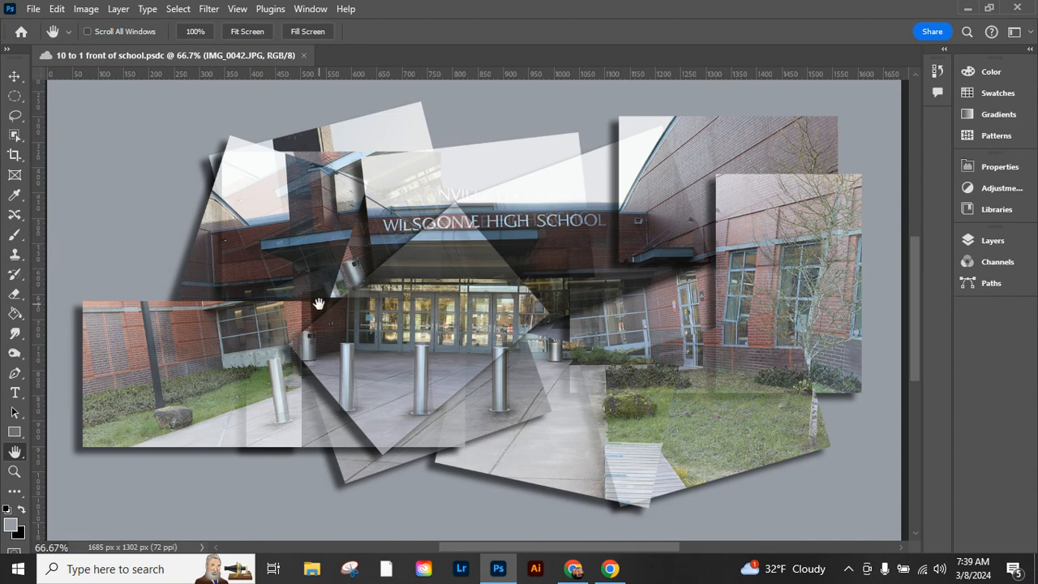
pyautogui.moveTo(479, 275)
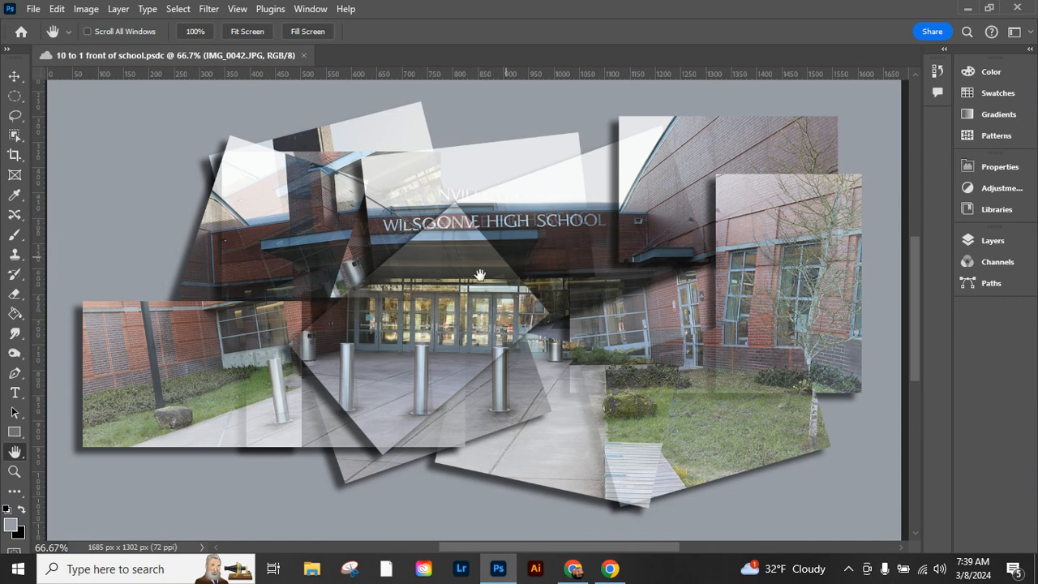
pyautogui.moveTo(325, 466)
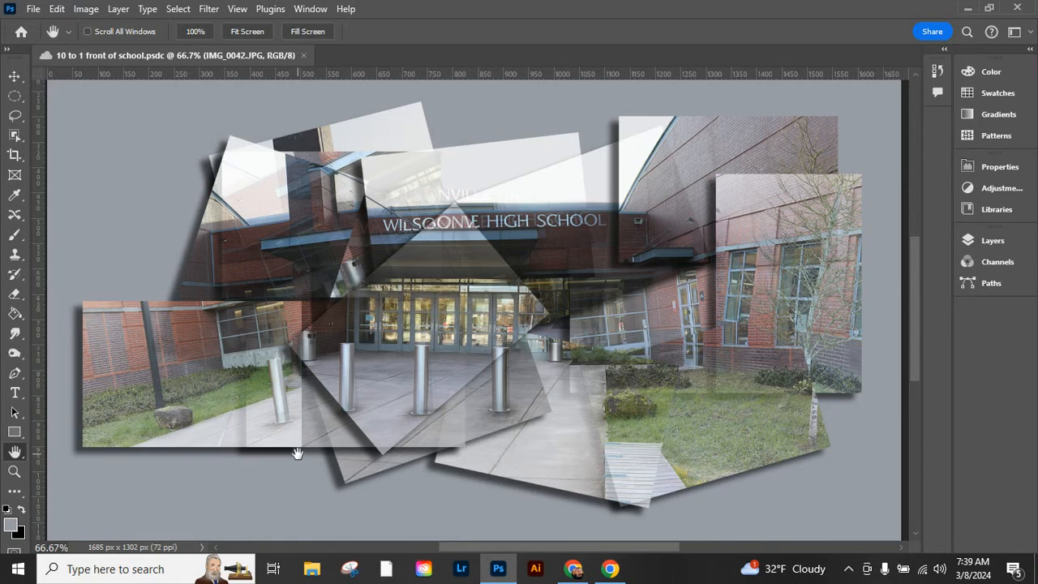
pyautogui.moveTo(68, 91)
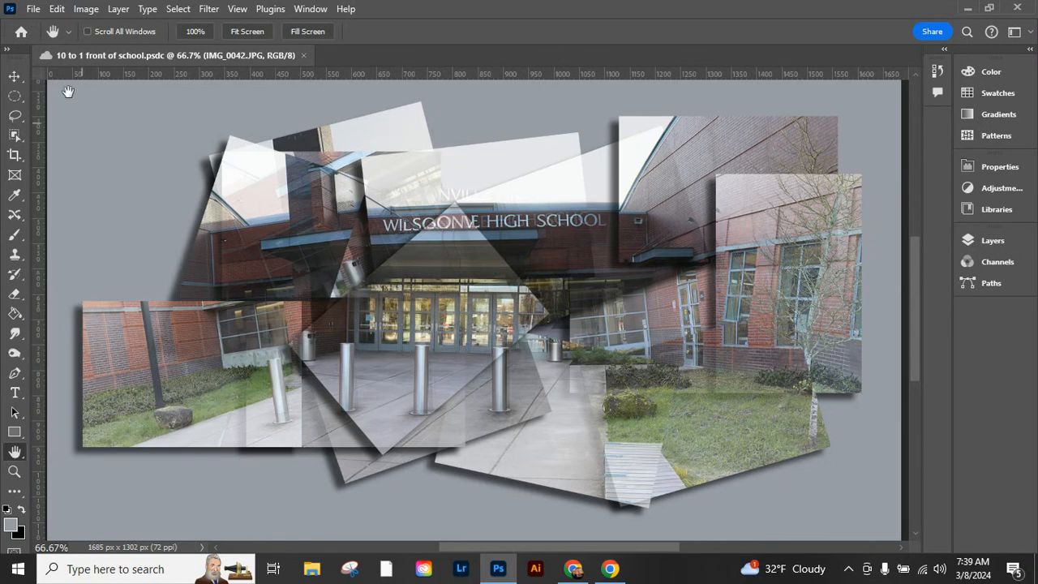
# - Load photos IMG_0034 to IMG_0042 from the computer with Load Files into Stack
pyautogui.click(33, 9)
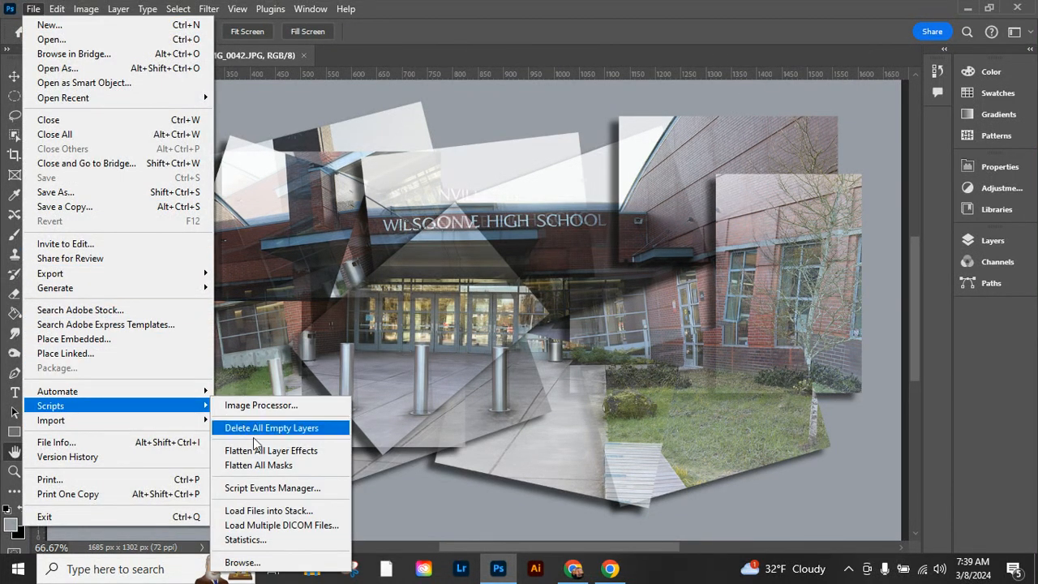
pyautogui.moveTo(281, 510)
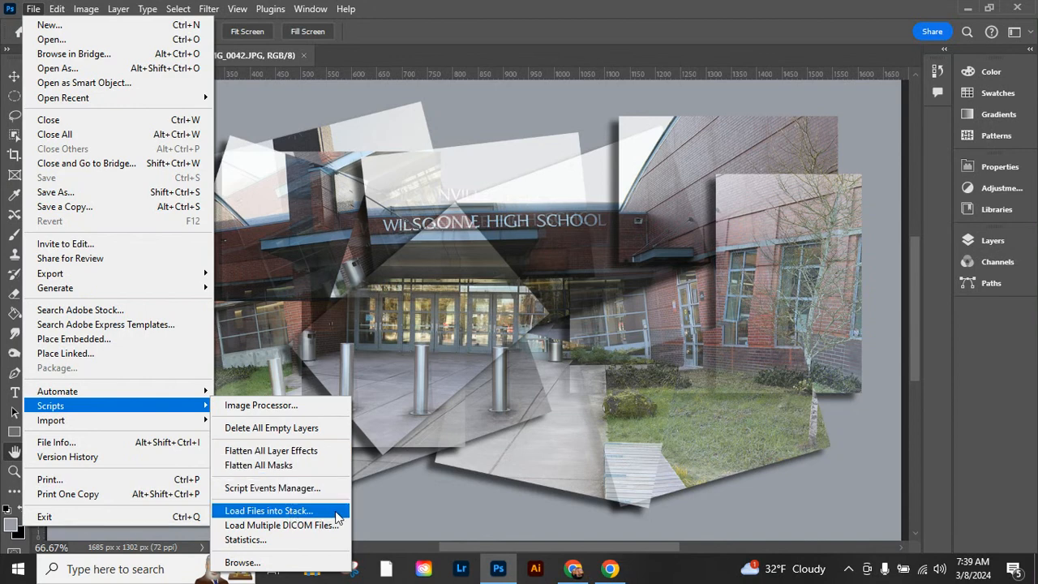
pyautogui.click(268, 510)
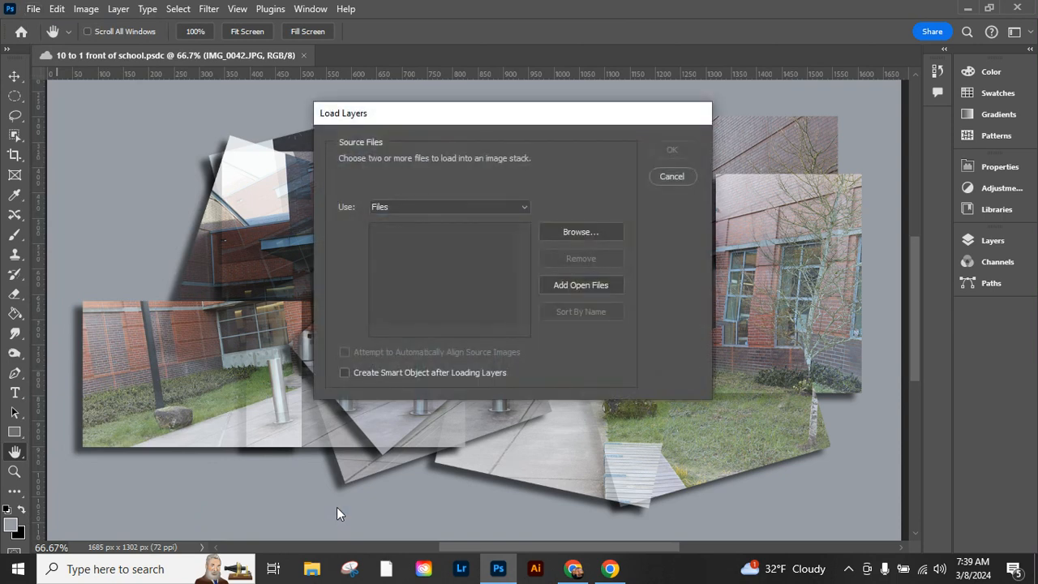
pyautogui.moveTo(497, 475)
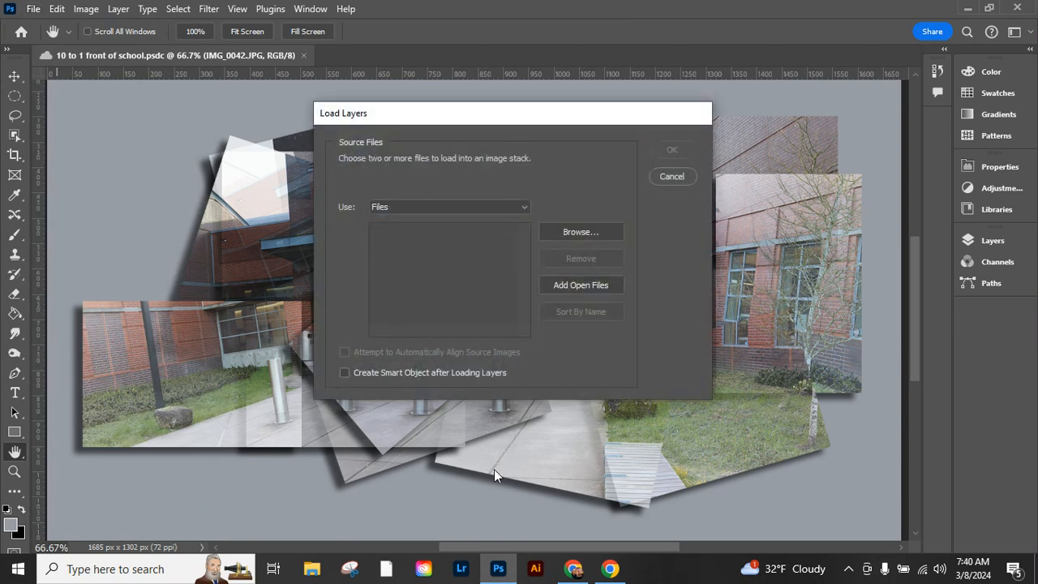
pyautogui.moveTo(667, 165)
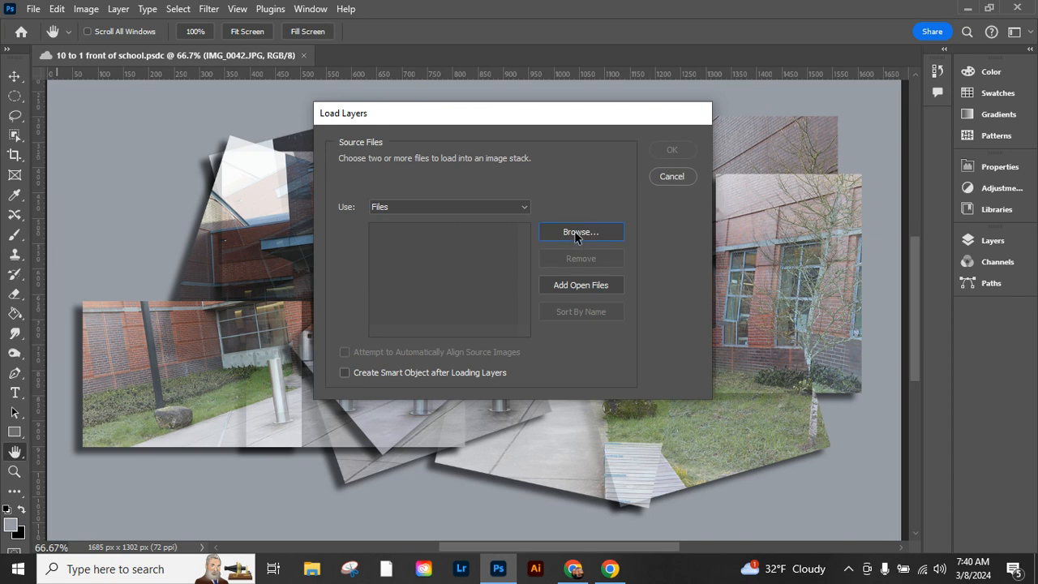
pyautogui.click(580, 232)
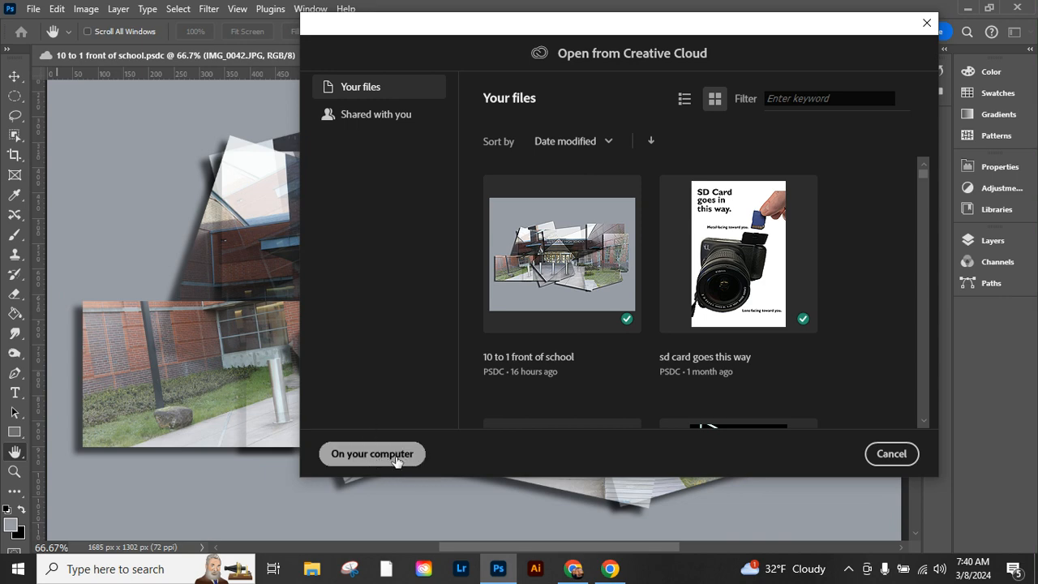
pyautogui.click(372, 453)
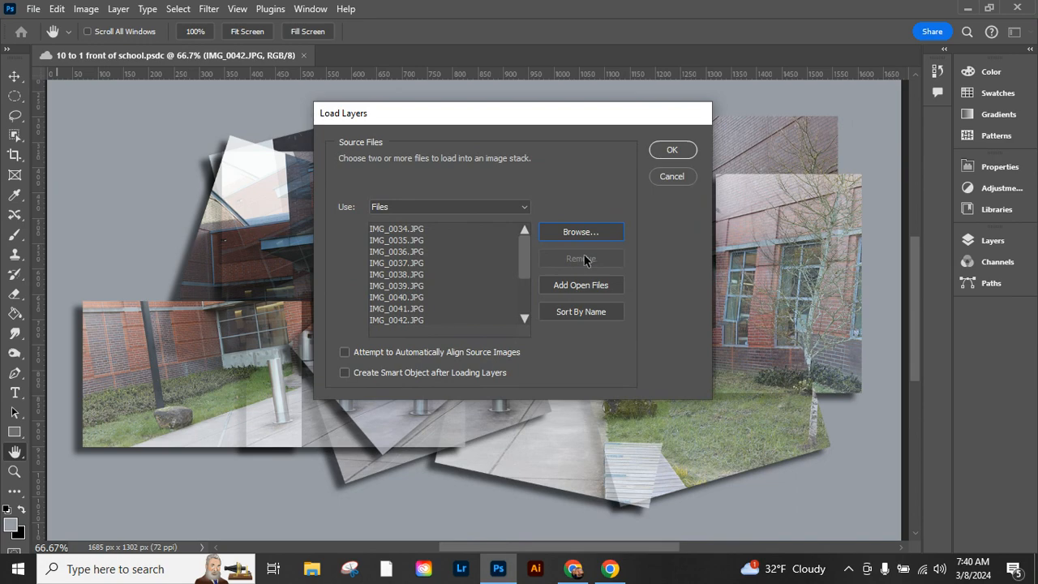
pyautogui.click(672, 150)
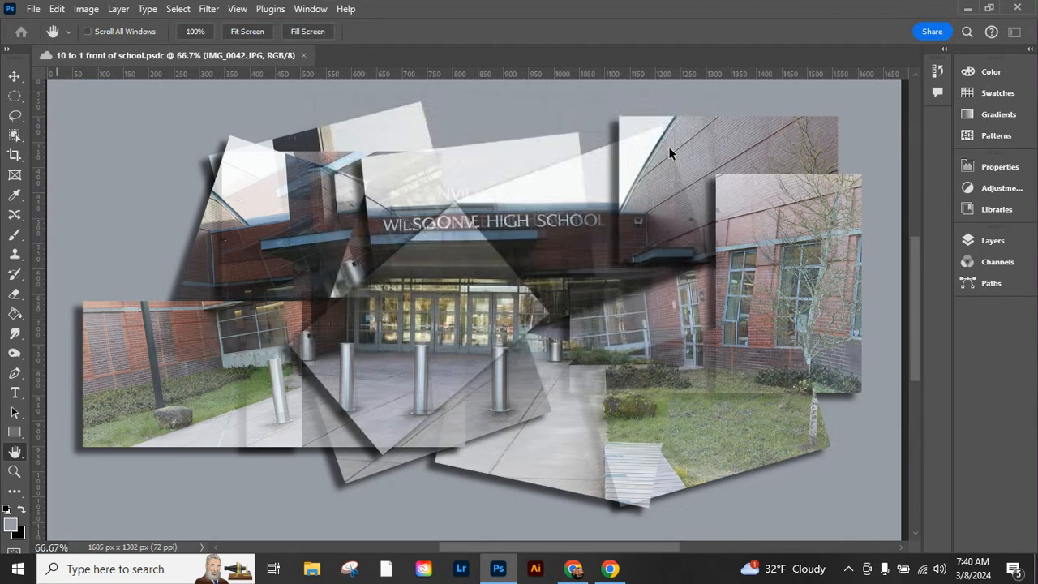
# - Show the Layers panel and scroll through photo layers IMG_0034 to IMG_0049
pyautogui.click(410, 55)
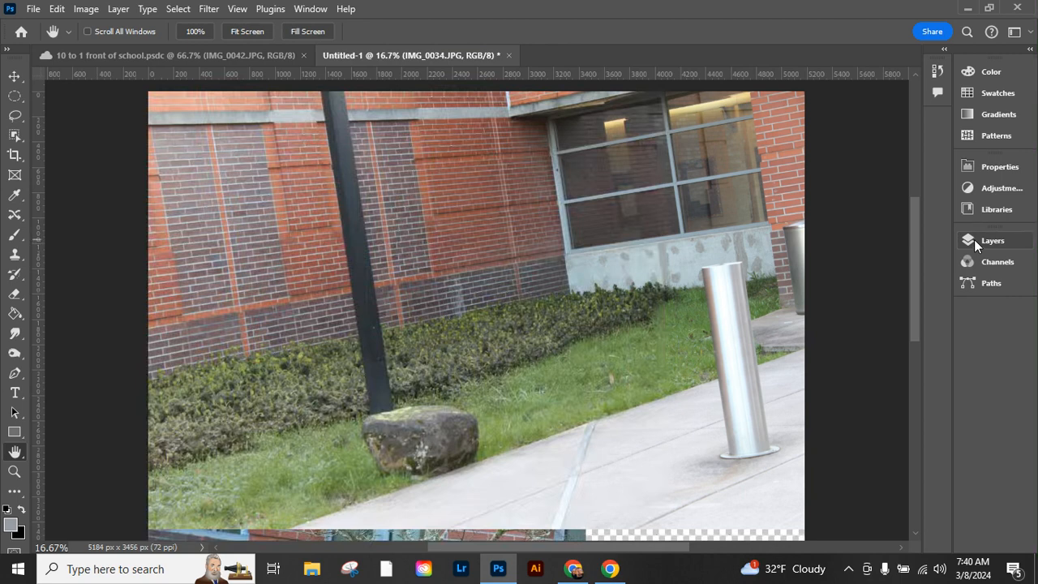
pyautogui.click(992, 240)
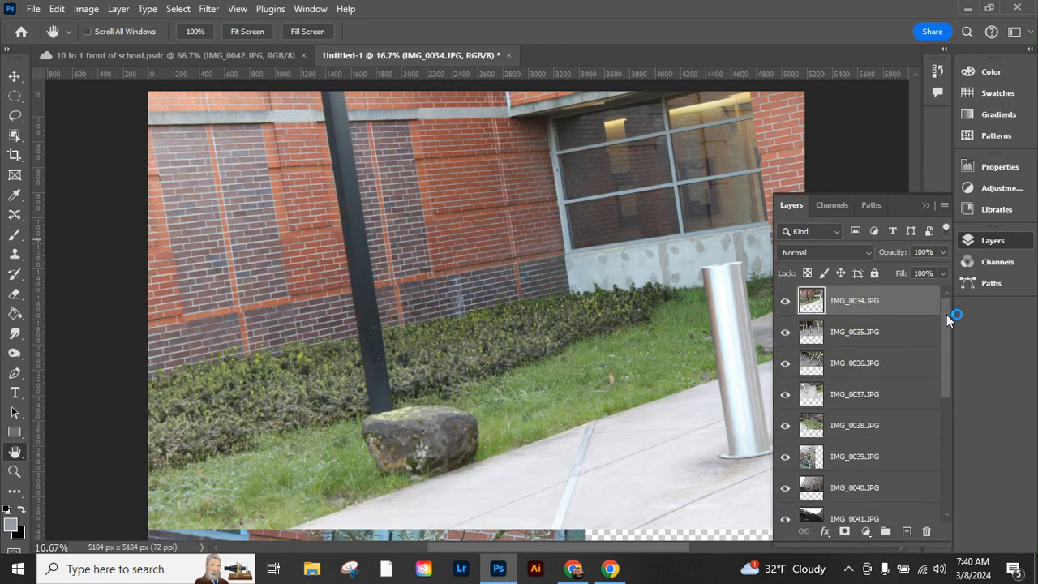
pyautogui.scroll(-3)
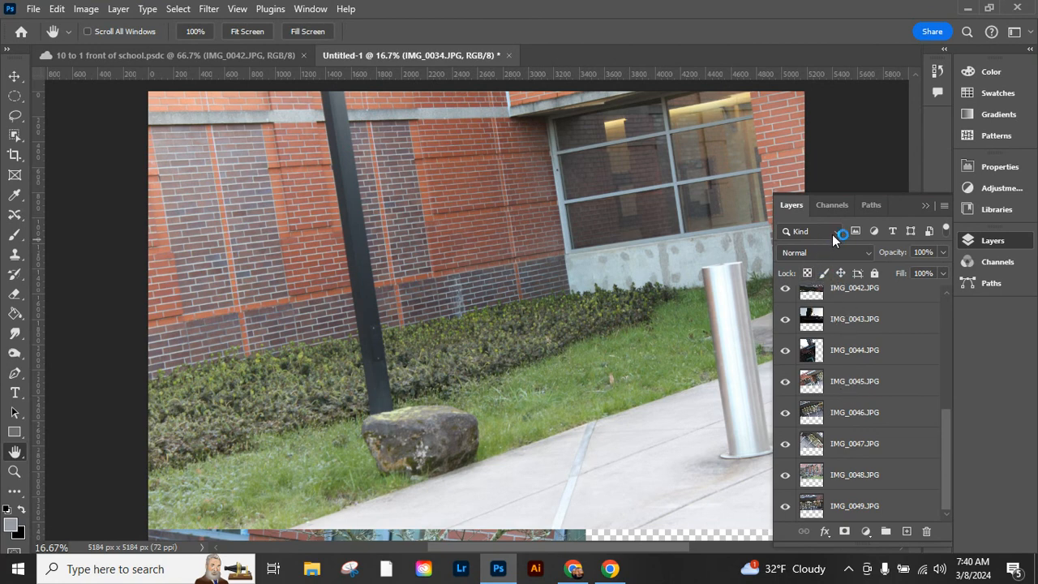
pyautogui.moveTo(86, 9)
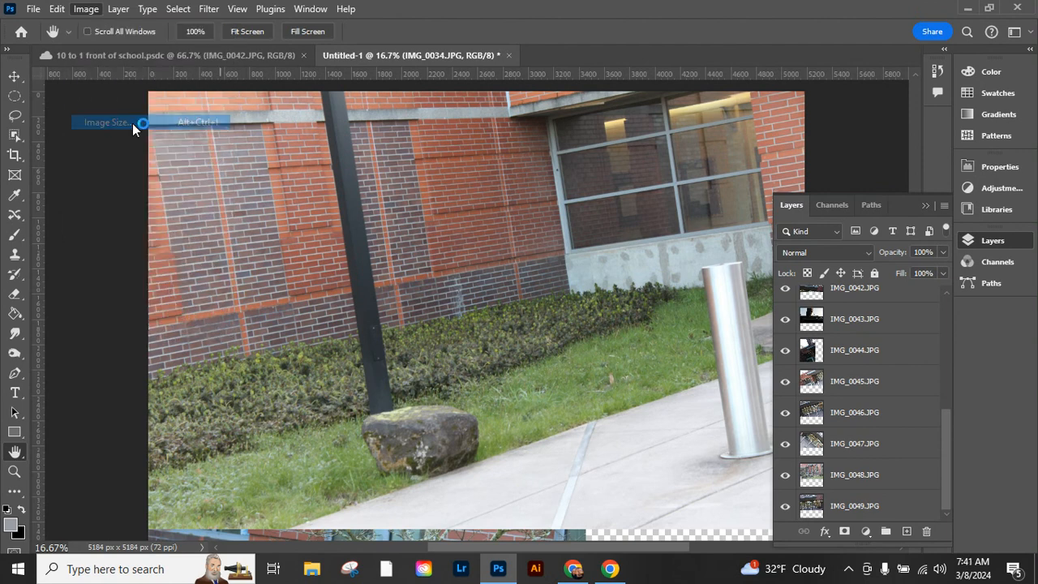
# - Resize the stacked document to 6 inches wide, giving a 432 px square
pyautogui.click(105, 122)
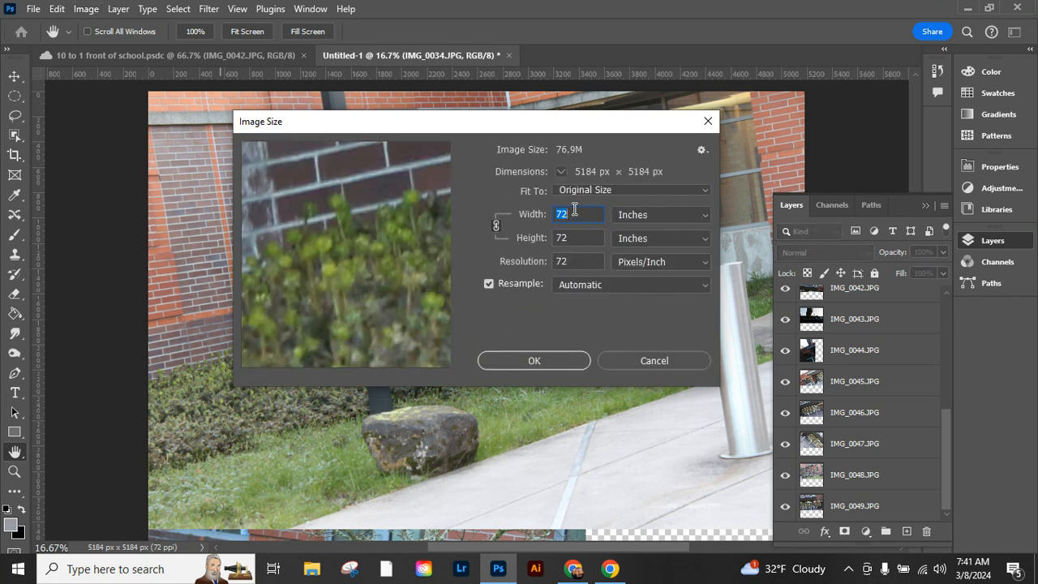
pyautogui.write('6')
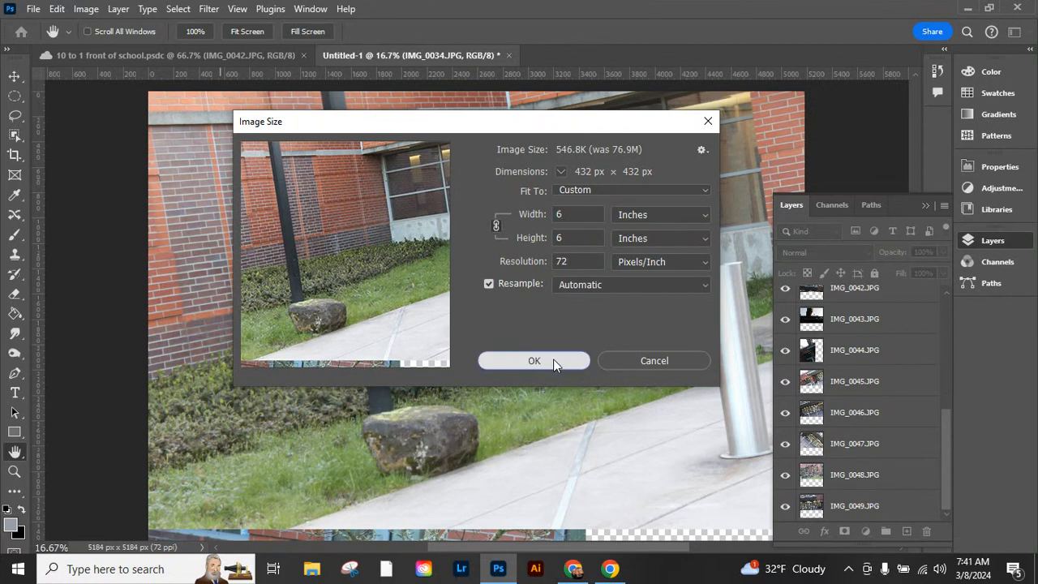
pyautogui.moveTo(329, 386)
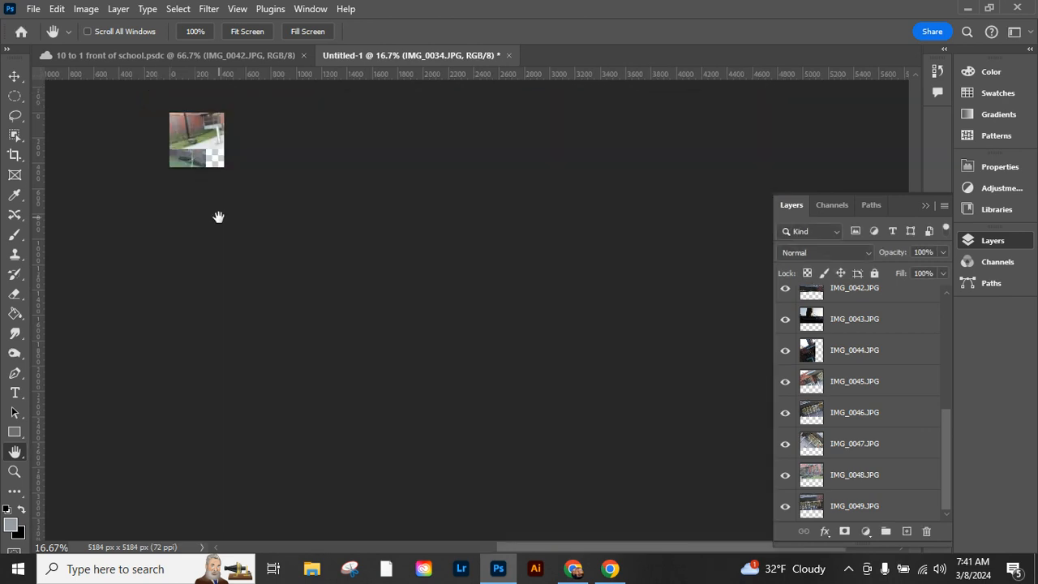
pyautogui.moveTo(192, 157)
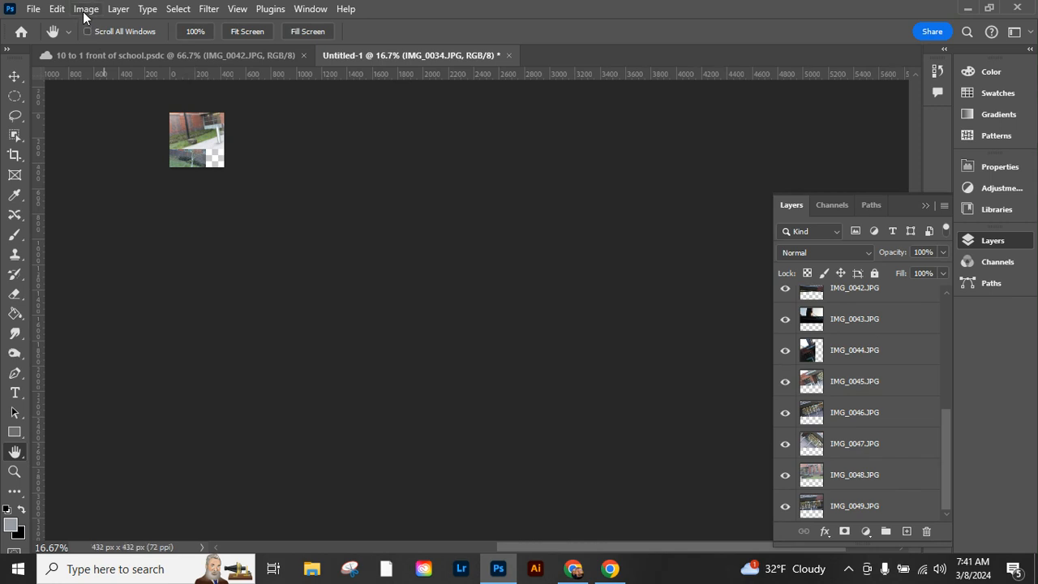
# - Set the canvas size to 30 × 30 inches (2160 px square)
pyautogui.click(86, 9)
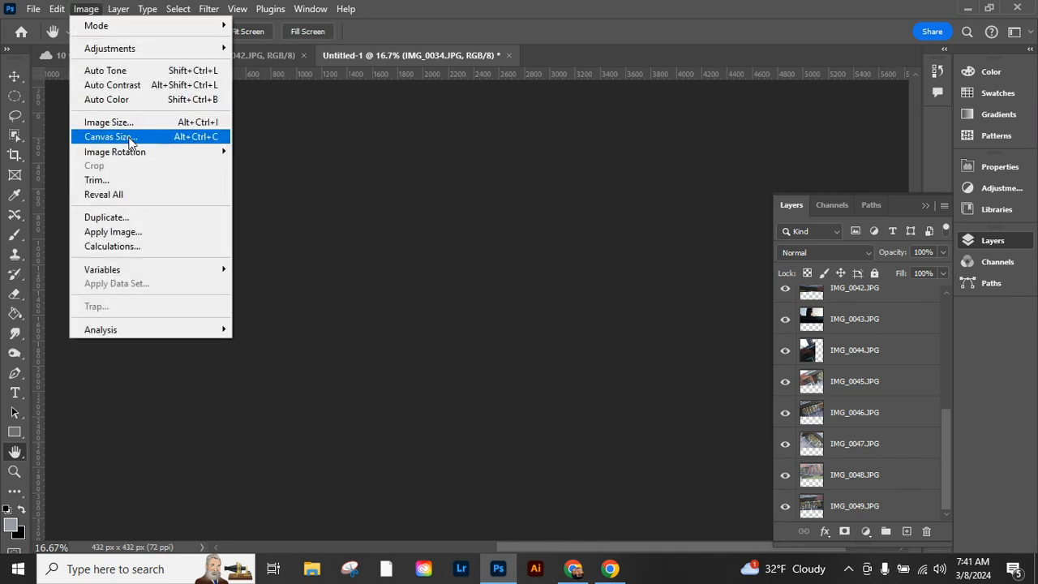
pyautogui.click(107, 136)
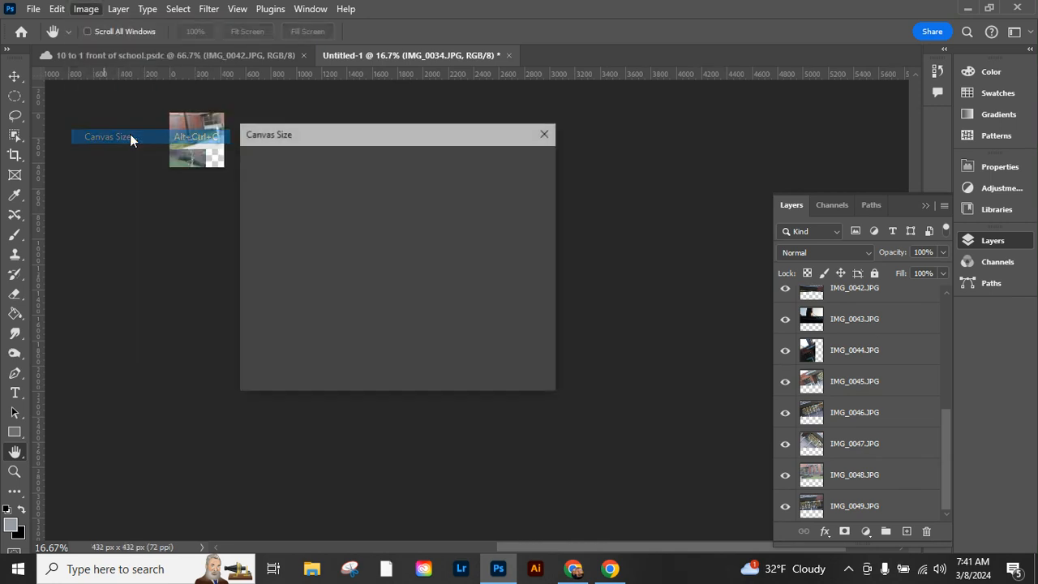
pyautogui.click(108, 136)
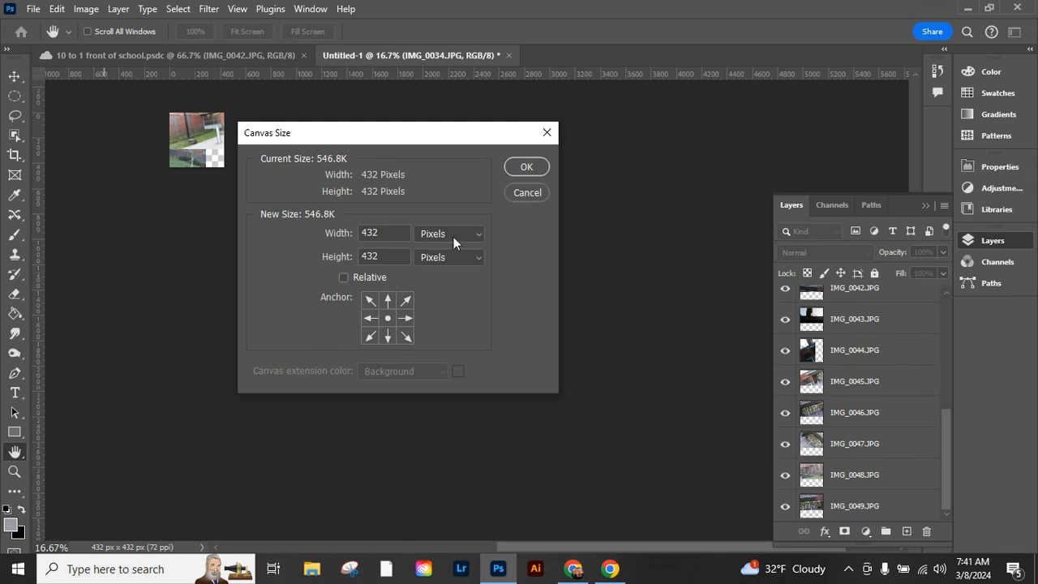
pyautogui.click(448, 233)
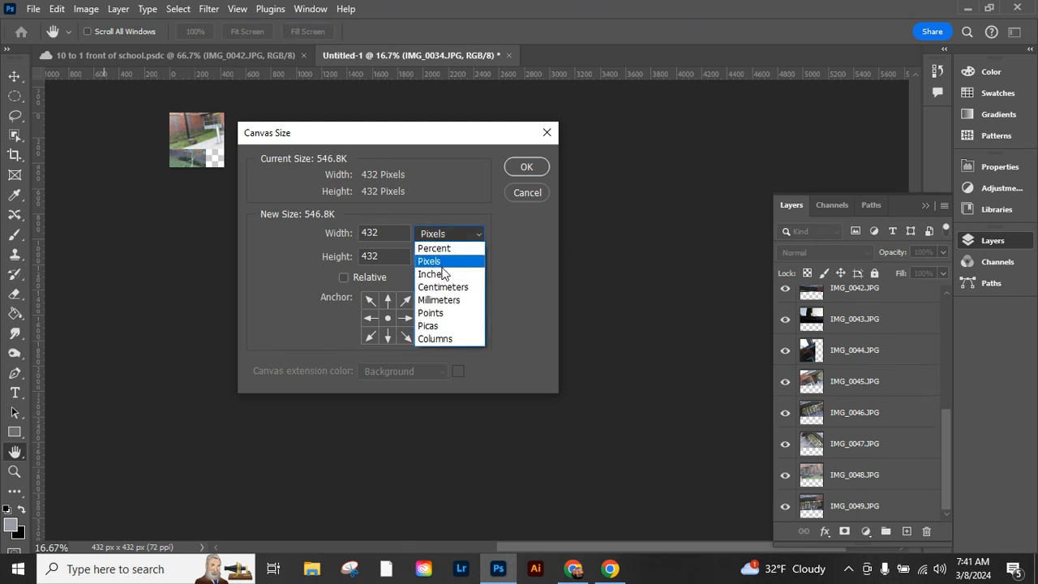
pyautogui.click(431, 273)
pyautogui.write('30')
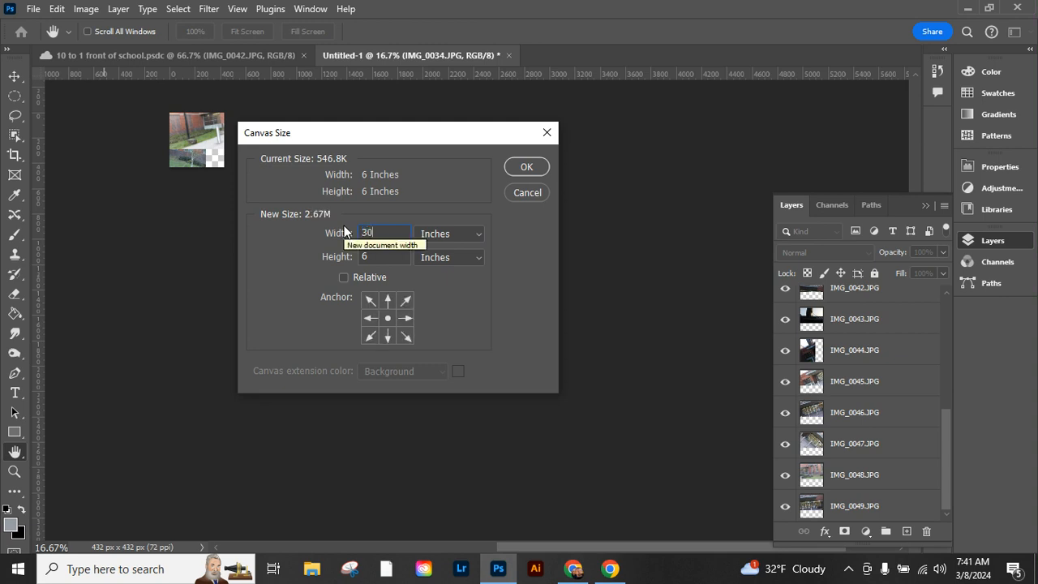
pyautogui.click(384, 257)
pyautogui.write('30')
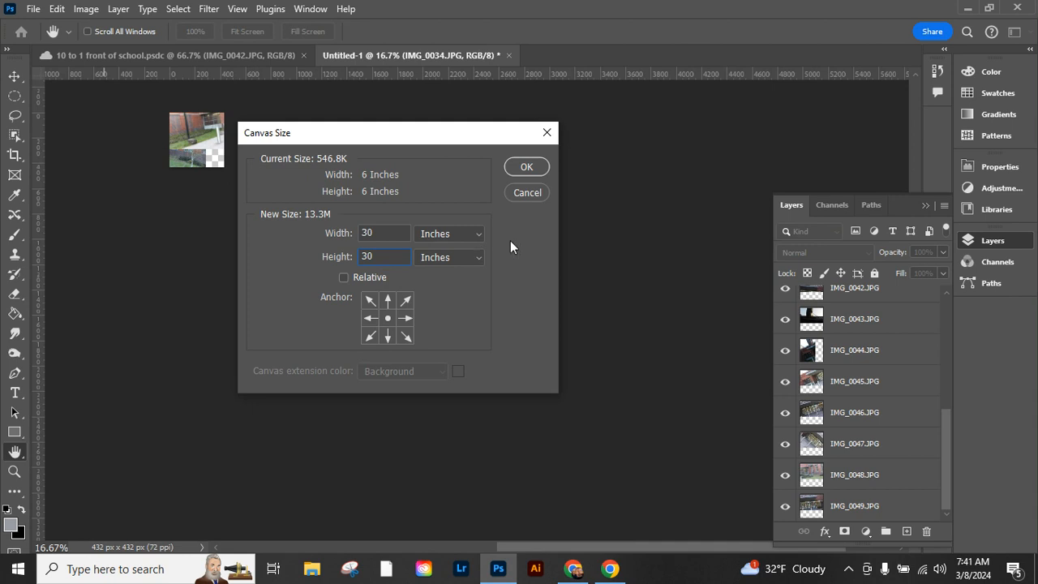
pyautogui.click(526, 166)
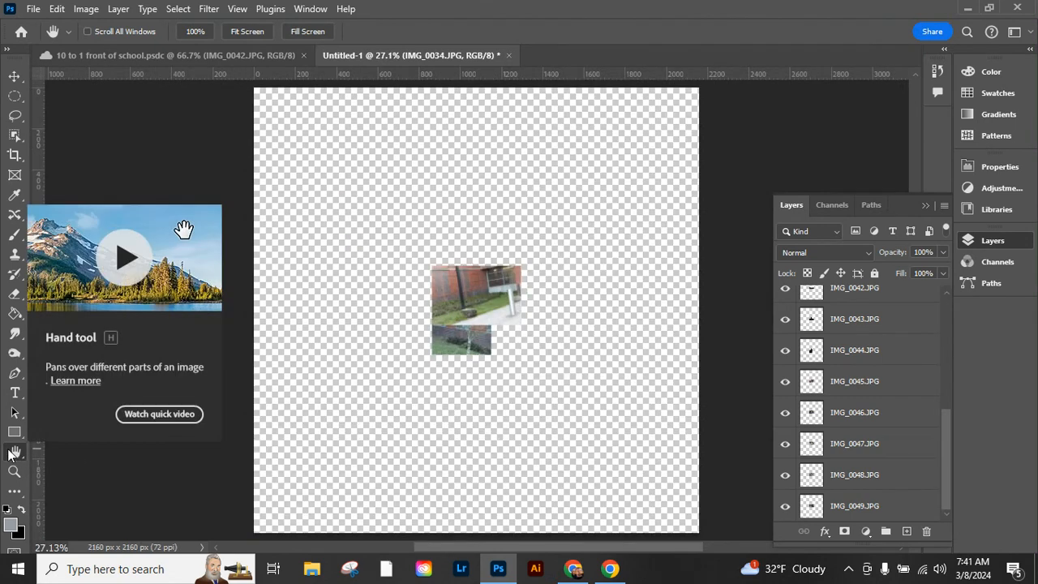
pyautogui.moveTo(15, 76)
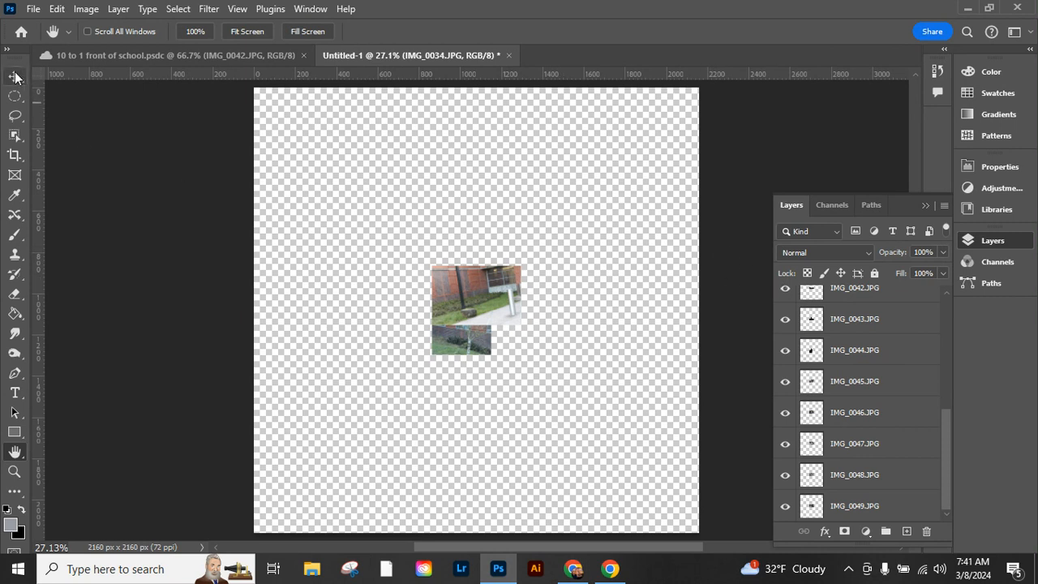
# - Drag photos out to the left, centre and right of the enlarged canvas
pyautogui.click(13, 76)
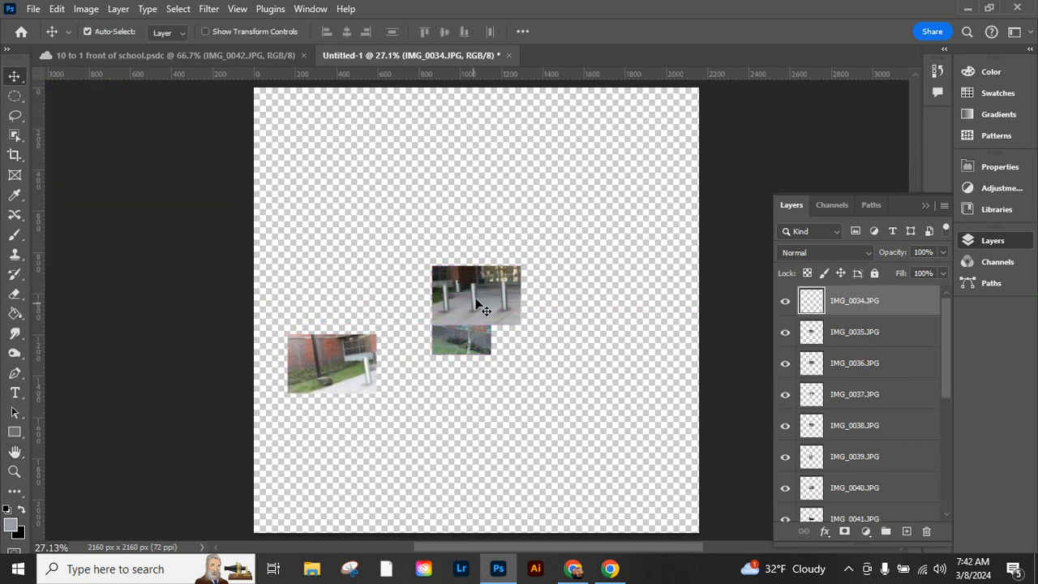
pyautogui.moveTo(476, 296); pyautogui.dragTo(435, 410)
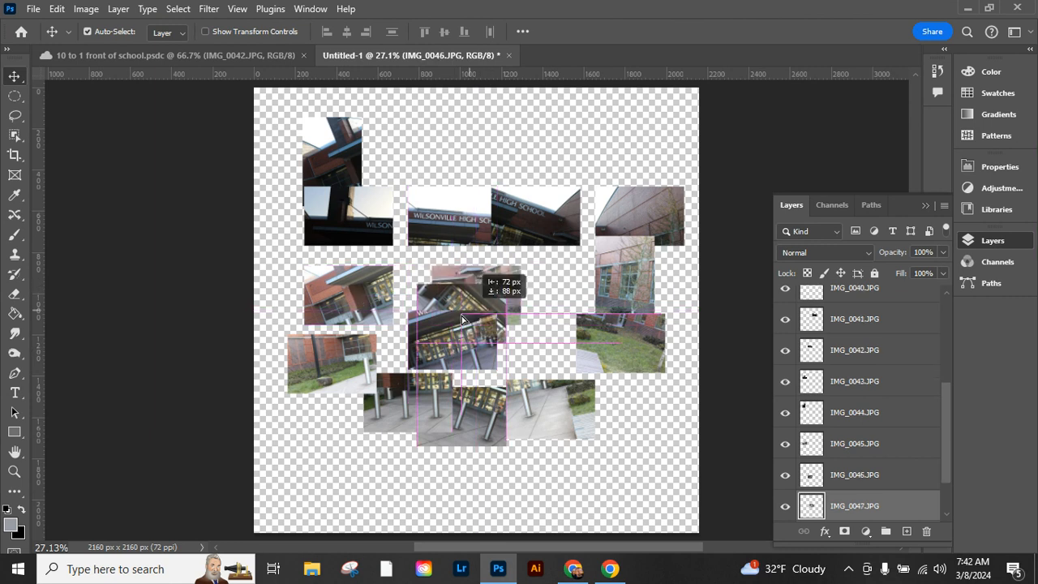
pyautogui.moveTo(462, 320); pyautogui.dragTo(608, 300)
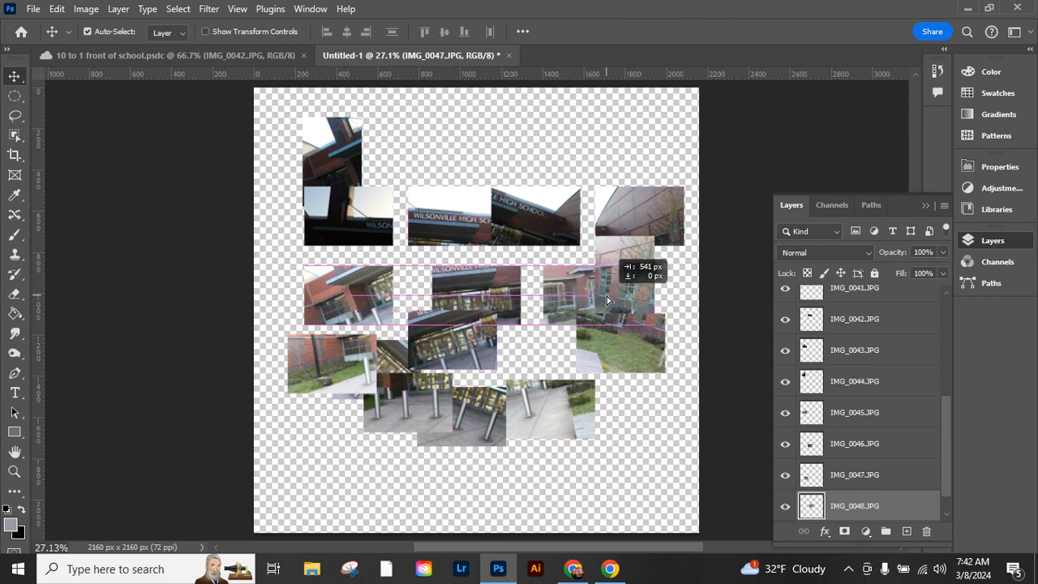
pyautogui.moveTo(604, 300); pyautogui.dragTo(519, 243)
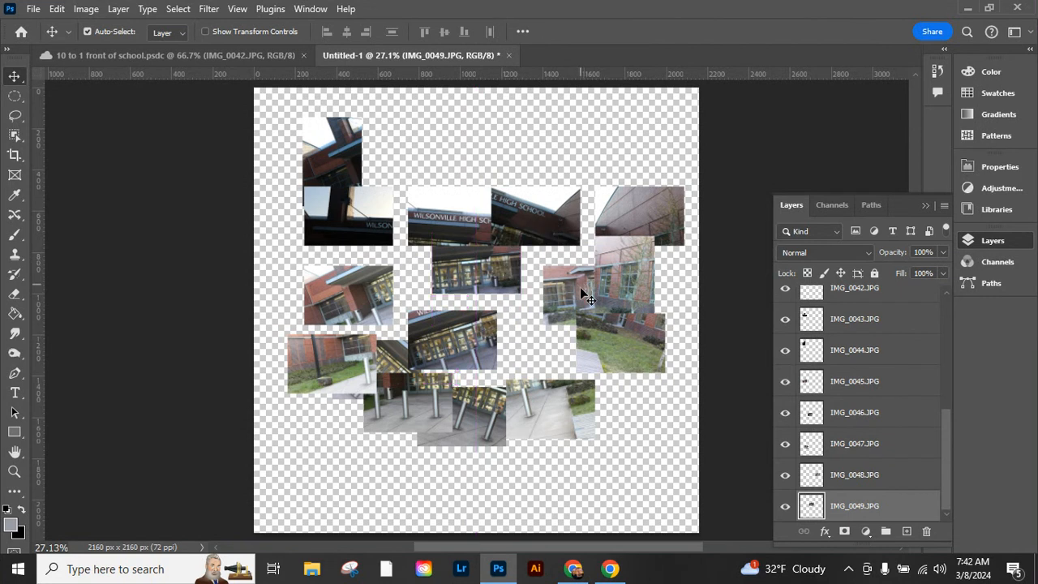
pyautogui.moveTo(600, 316)
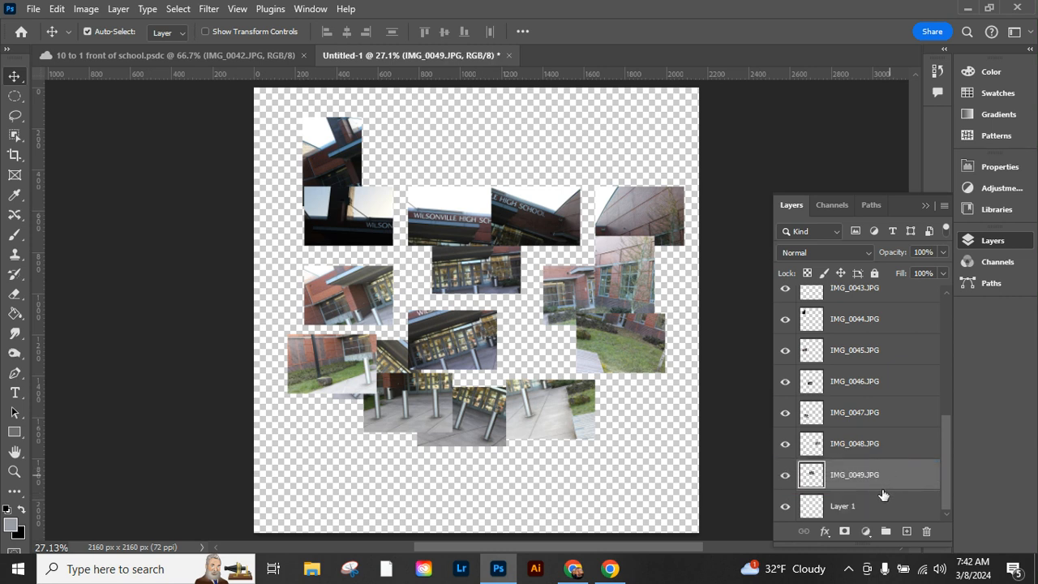
# - Fill the bottom Layer 1 with solid gray using the Paint Bucket
pyautogui.click(842, 506)
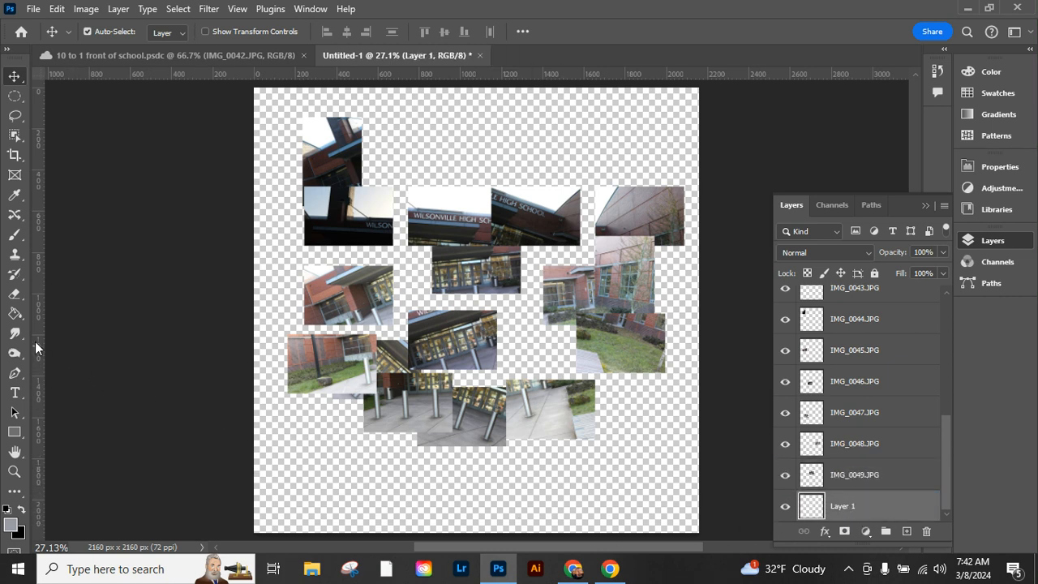
pyautogui.moveTo(14, 315)
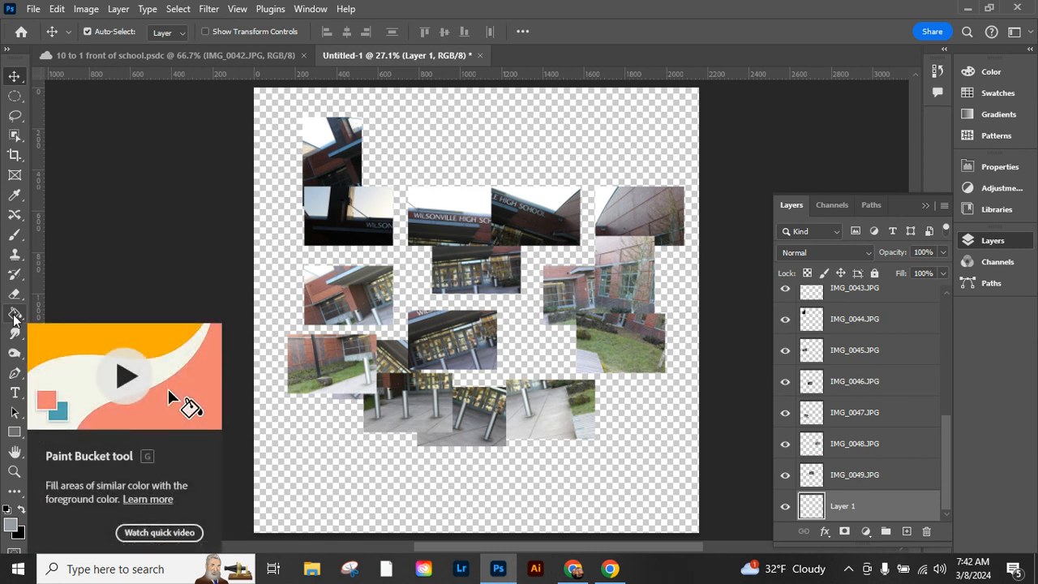
pyautogui.click(15, 314)
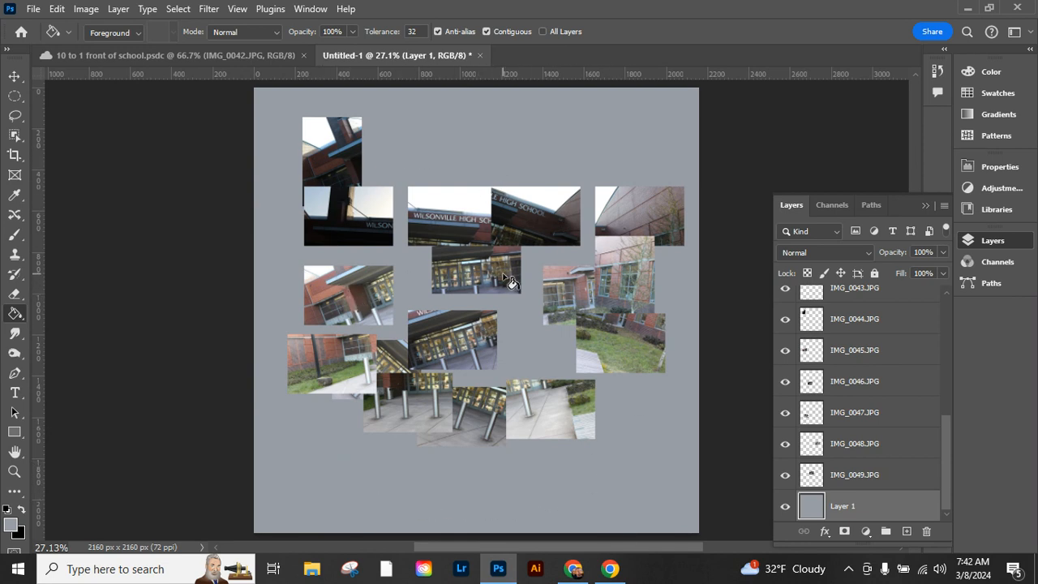
pyautogui.moveTo(408, 298)
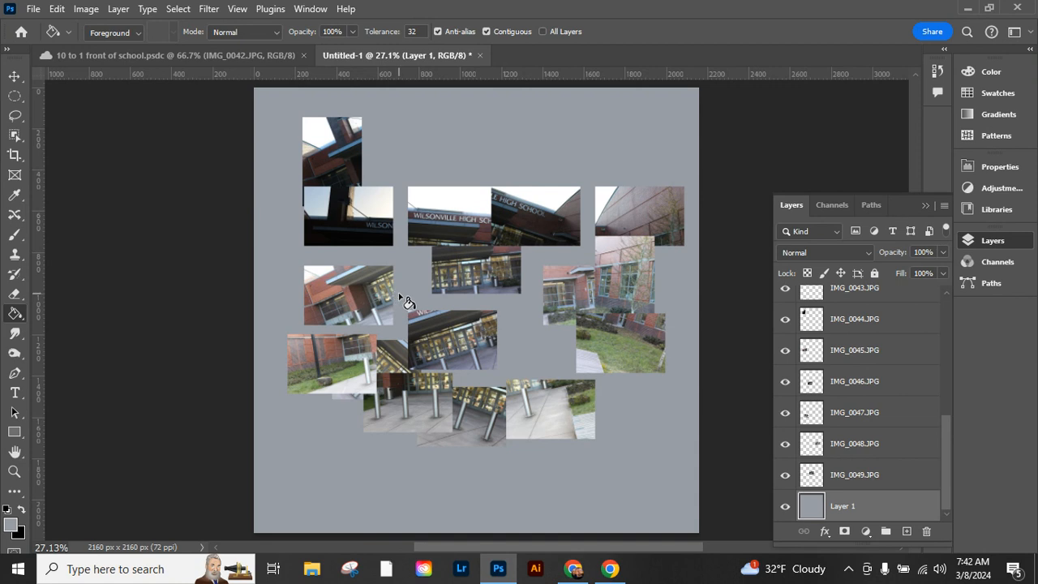
pyautogui.moveTo(356, 299)
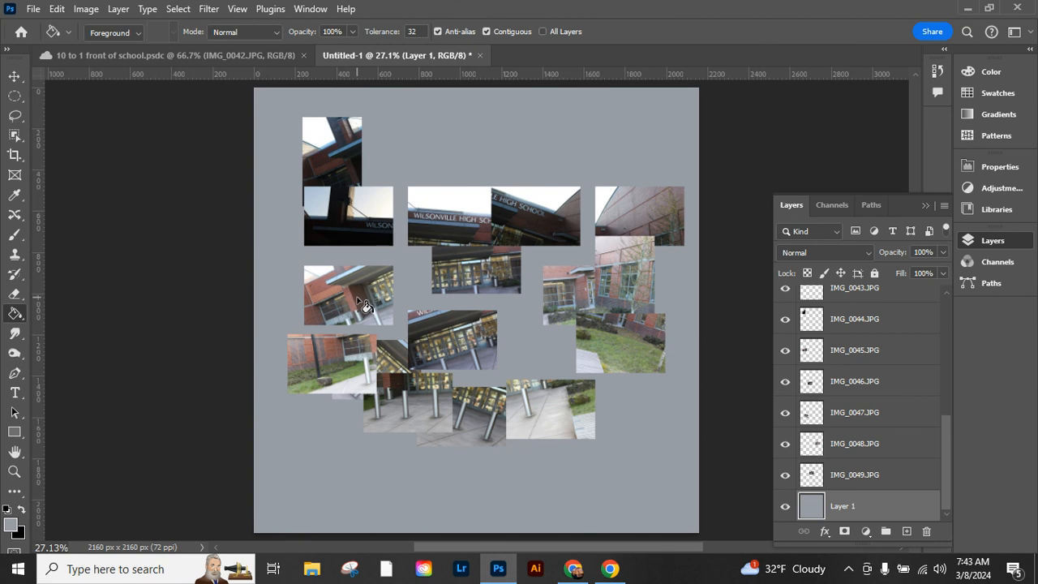
pyautogui.moveTo(849, 491)
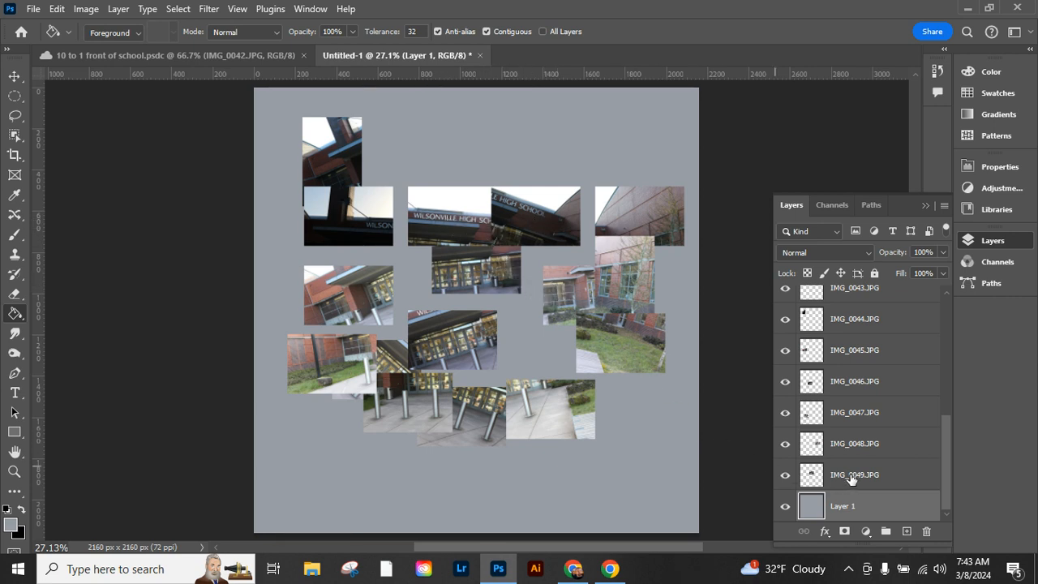
# - Select the photo layers from IMG_0049 up to IMG_0034 and set opacity to 70%
pyautogui.click(853, 474)
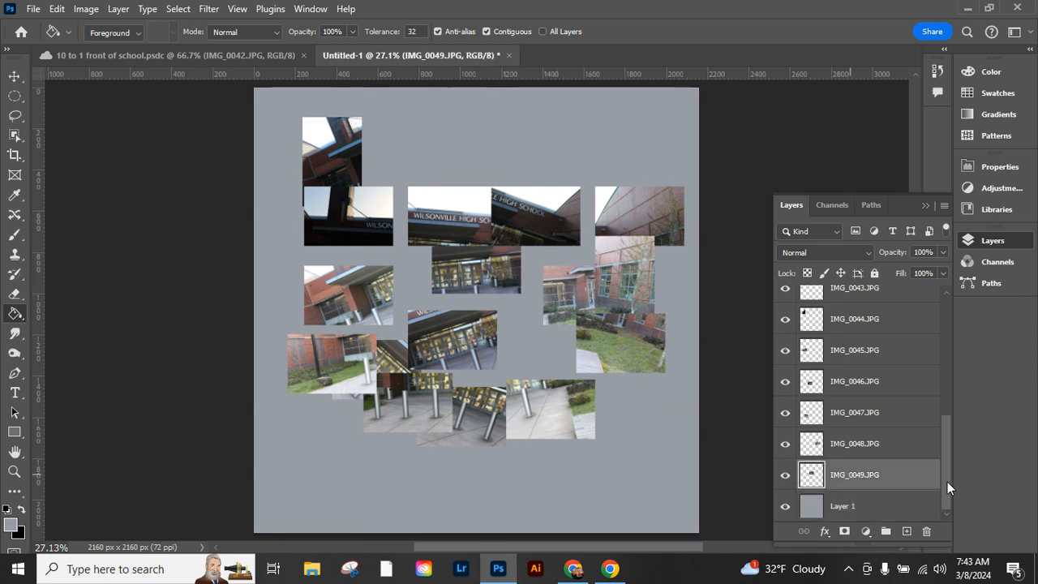
pyautogui.scroll(3)
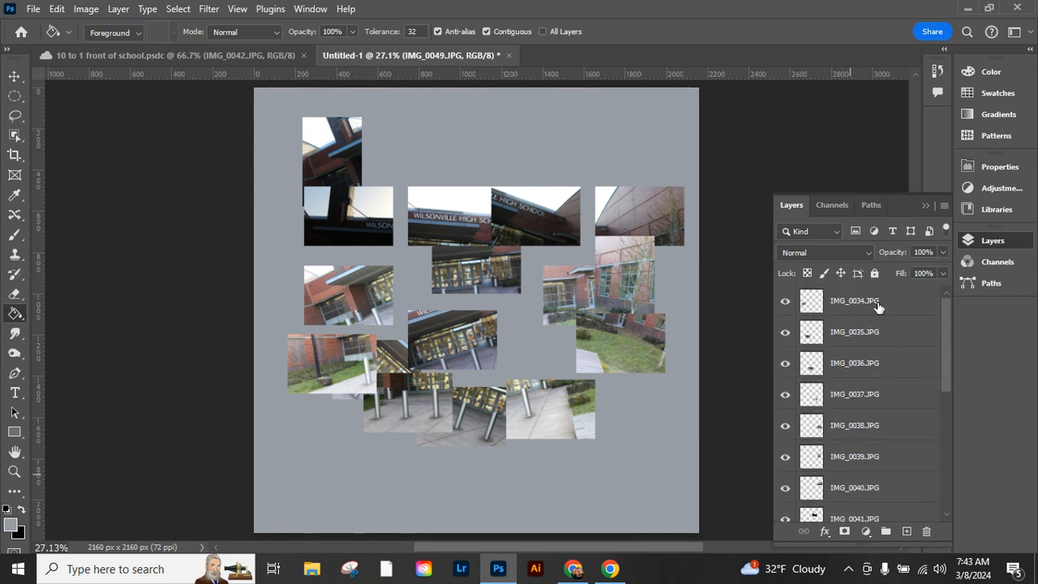
pyautogui.click(868, 300)
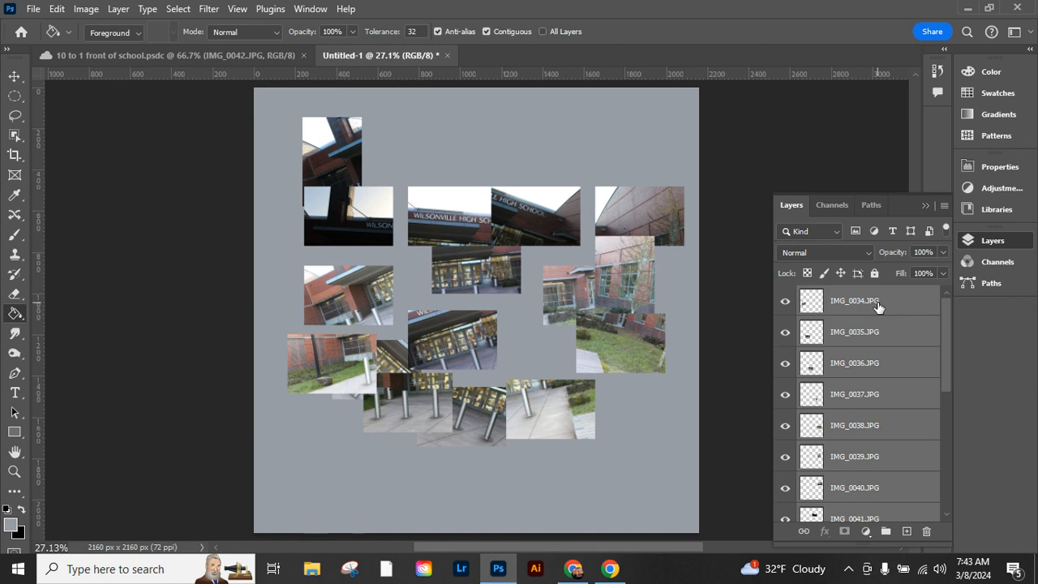
pyautogui.moveTo(865, 493)
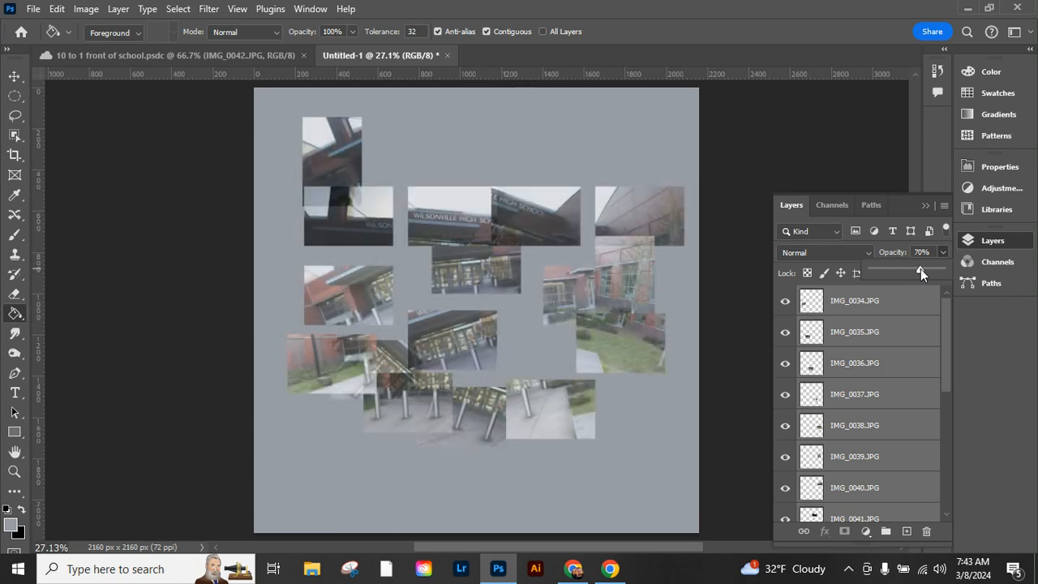
pyautogui.moveTo(857, 300)
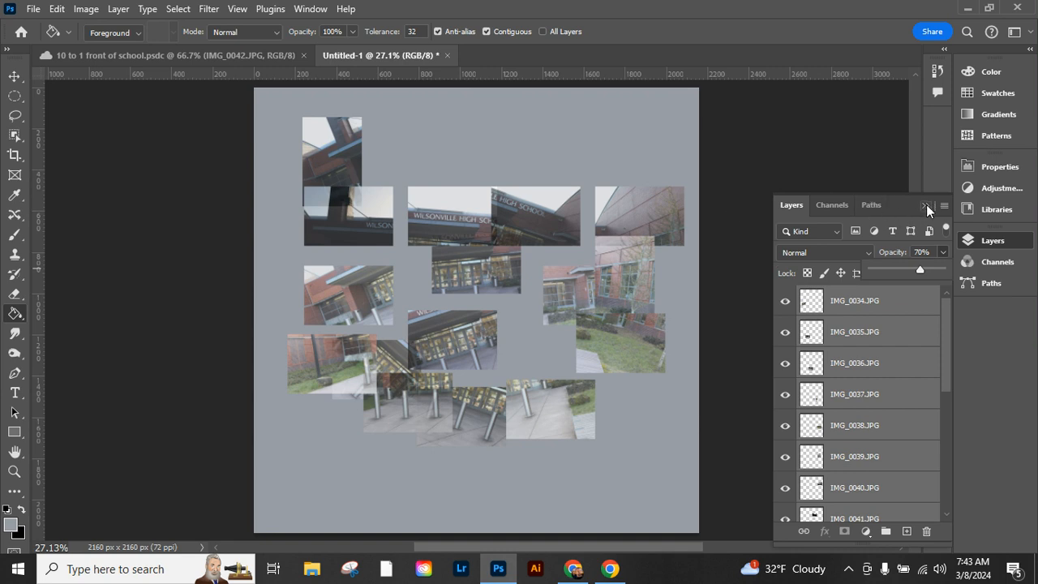
pyautogui.moveTo(897, 289)
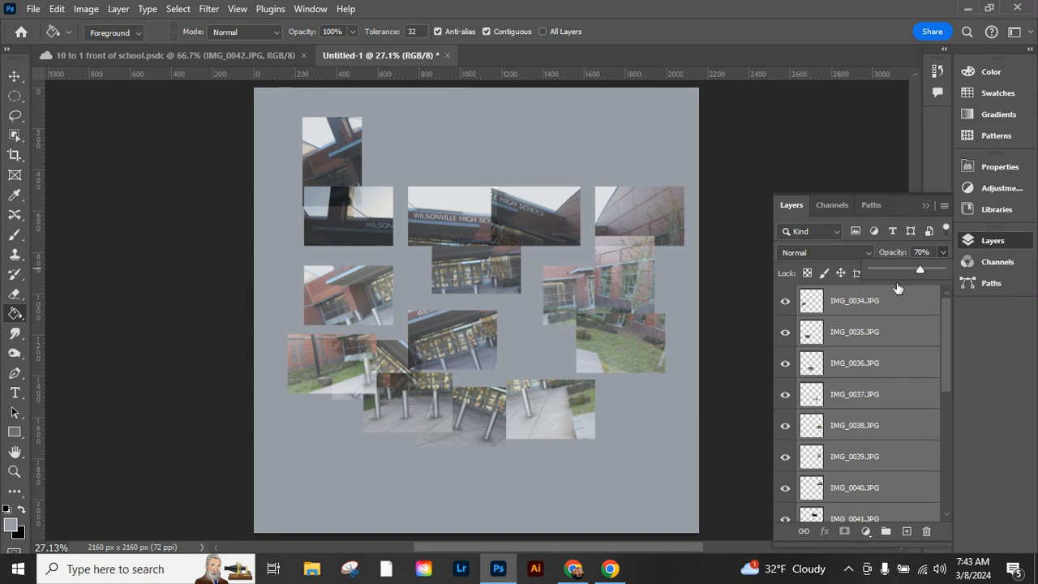
pyautogui.click(853, 300)
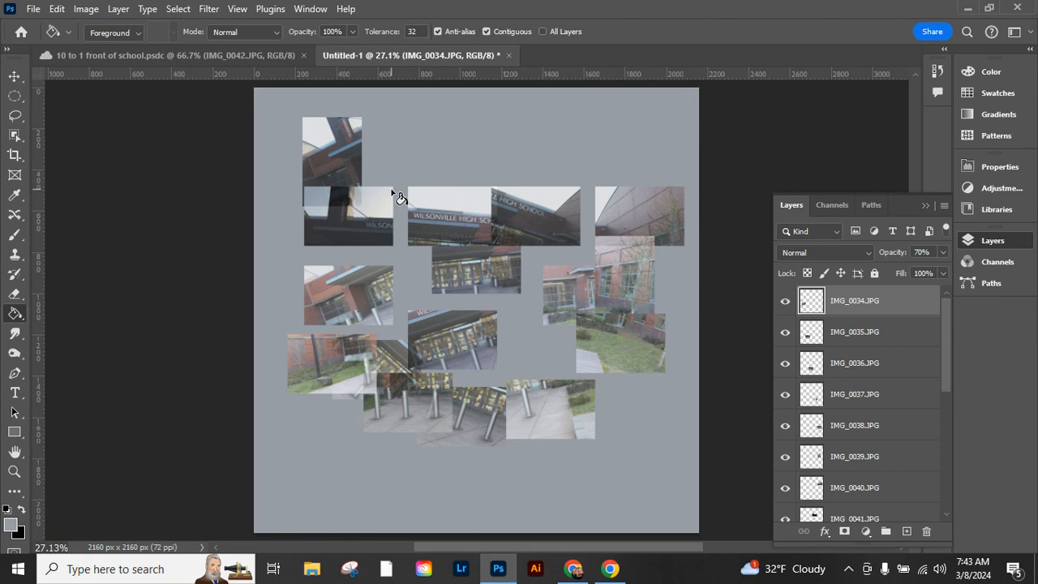
pyautogui.moveTo(486, 284)
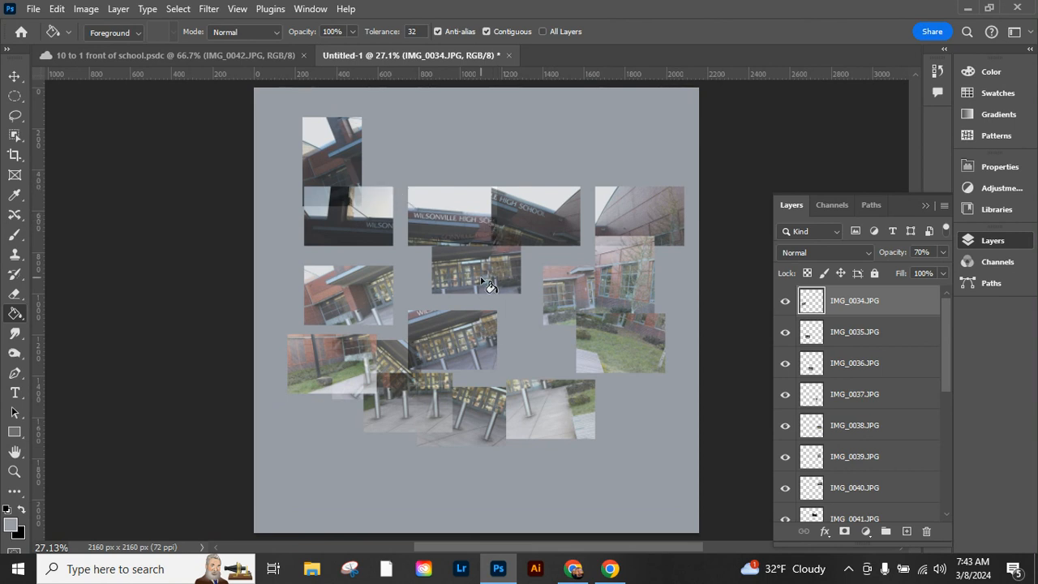
pyautogui.moveTo(389, 312)
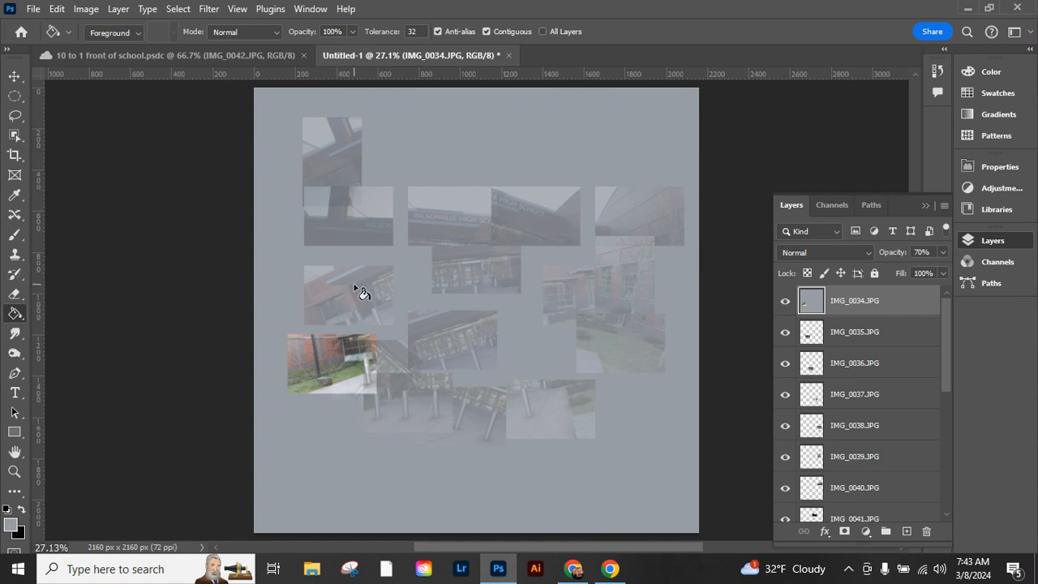
pyautogui.moveTo(347, 278)
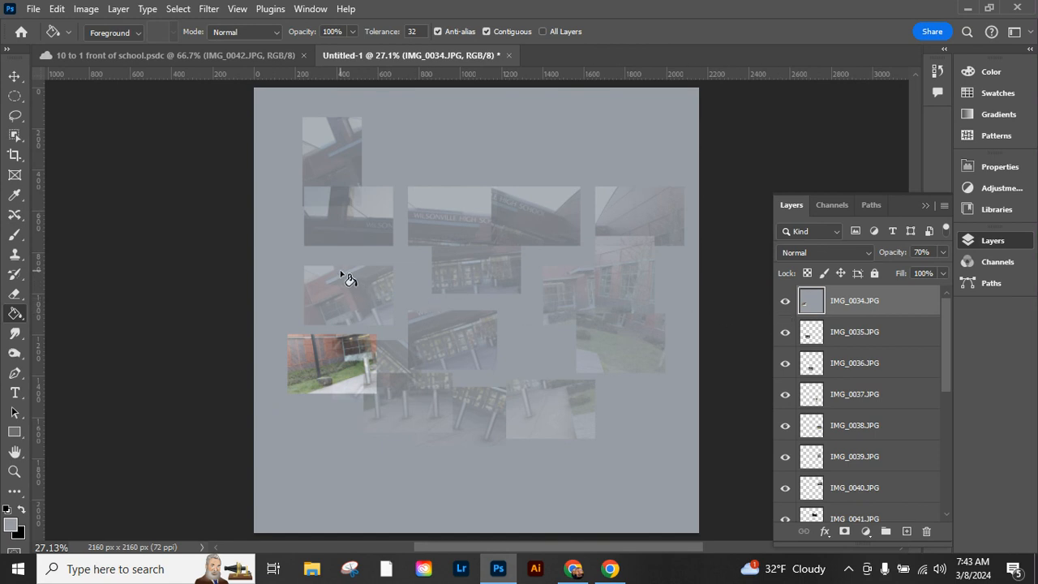
pyautogui.moveTo(438, 404)
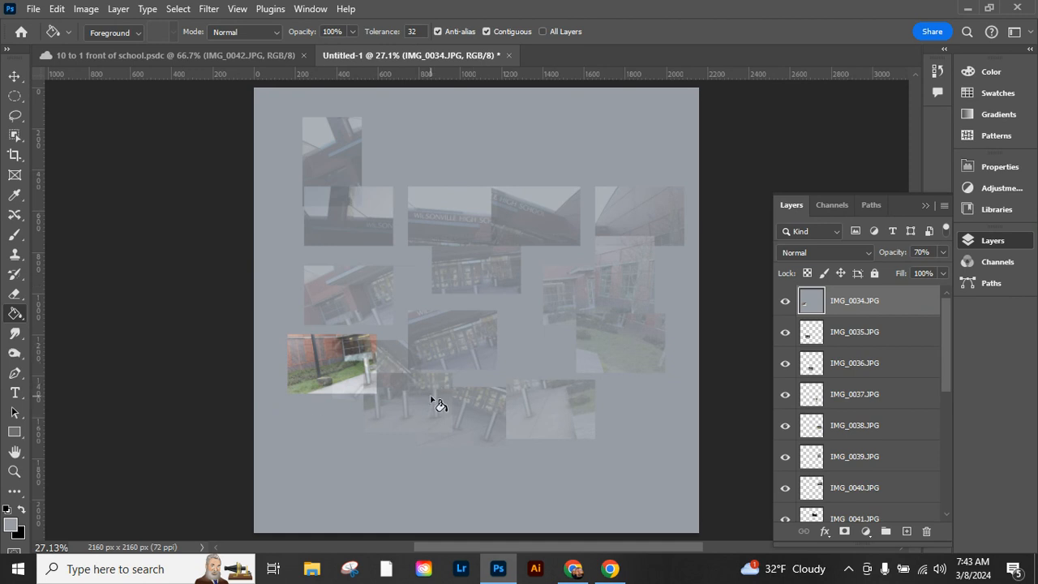
pyautogui.moveTo(248, 215)
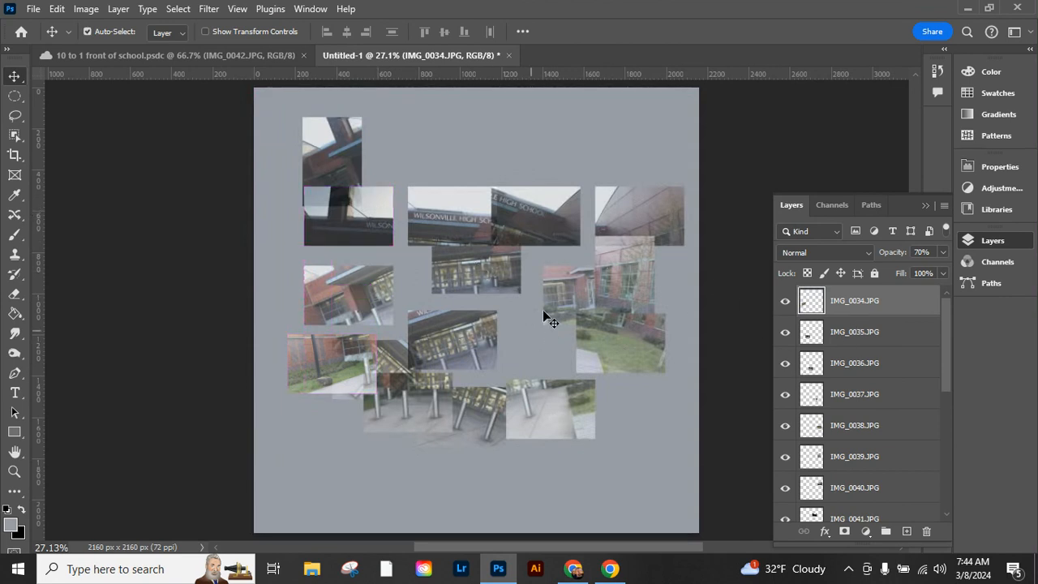
pyautogui.moveTo(28, 93)
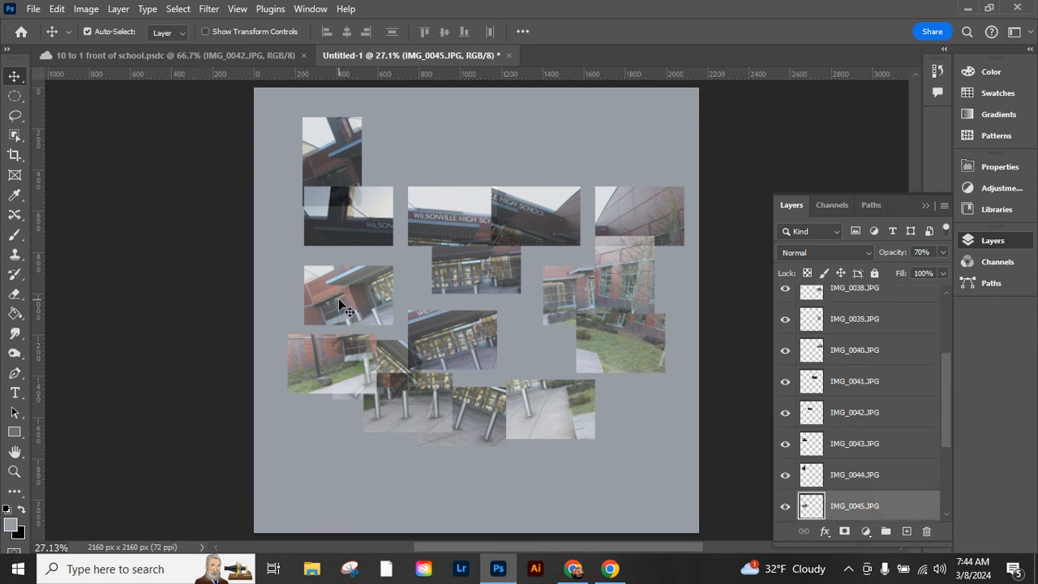
# - Tilt IMG_0045 about 20° and enlarge it, then raise and tilt IMG_0034 beneath
pyautogui.click(348, 295)
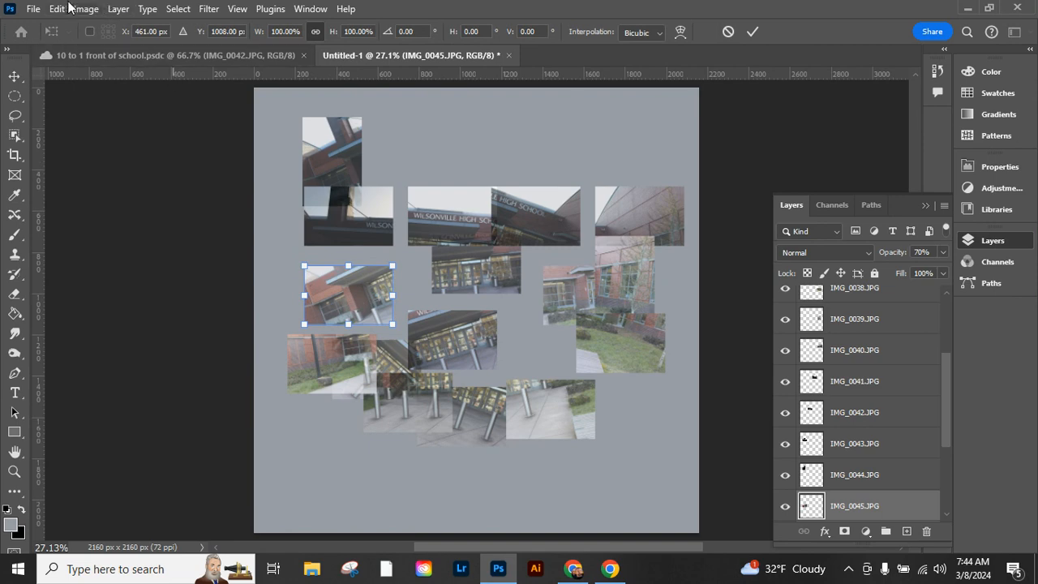
pyautogui.click(57, 8)
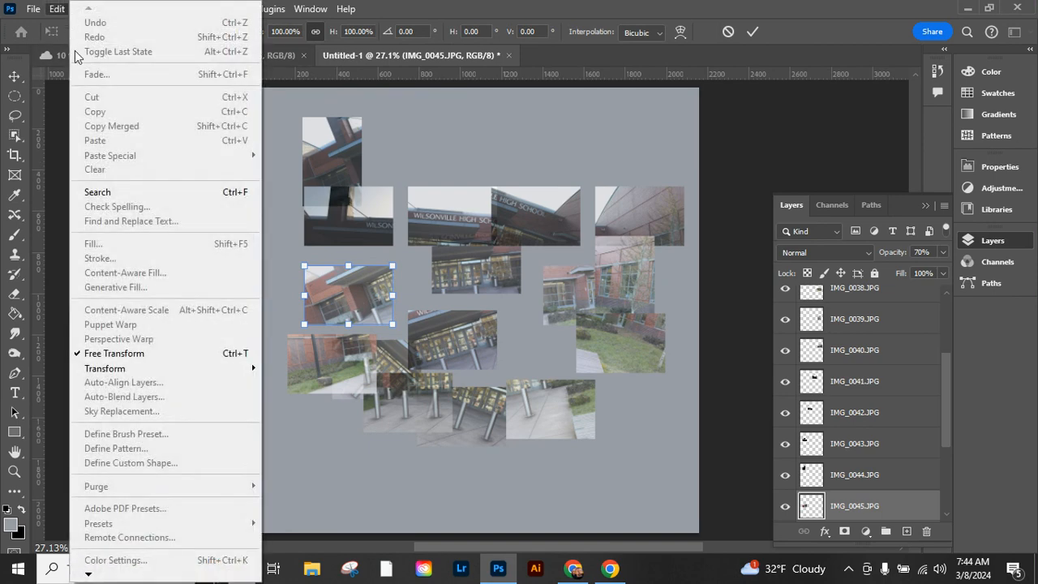
pyautogui.moveTo(167, 353)
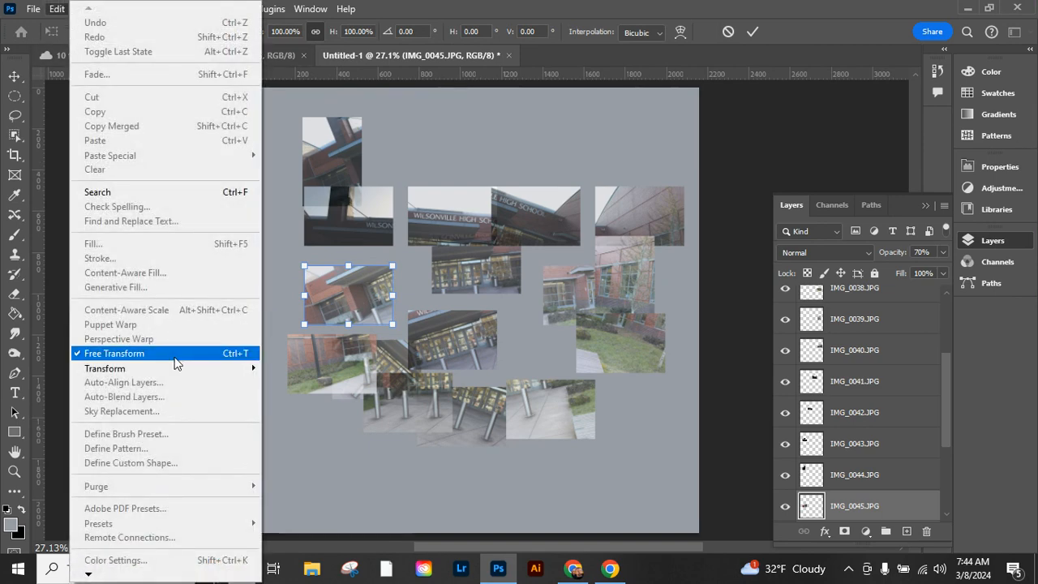
pyautogui.click(114, 353)
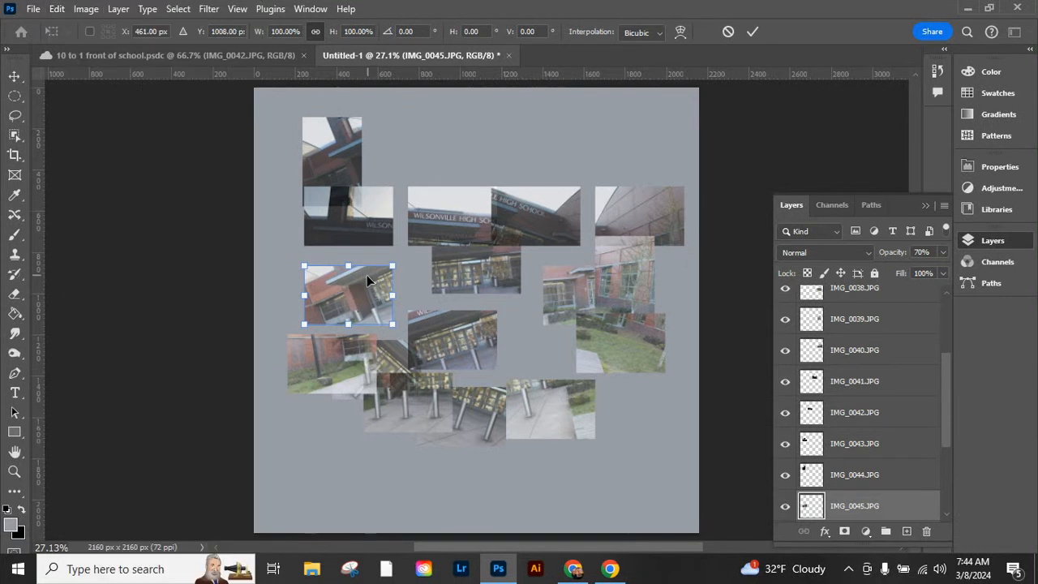
pyautogui.moveTo(393, 266); pyautogui.dragTo(409, 274)
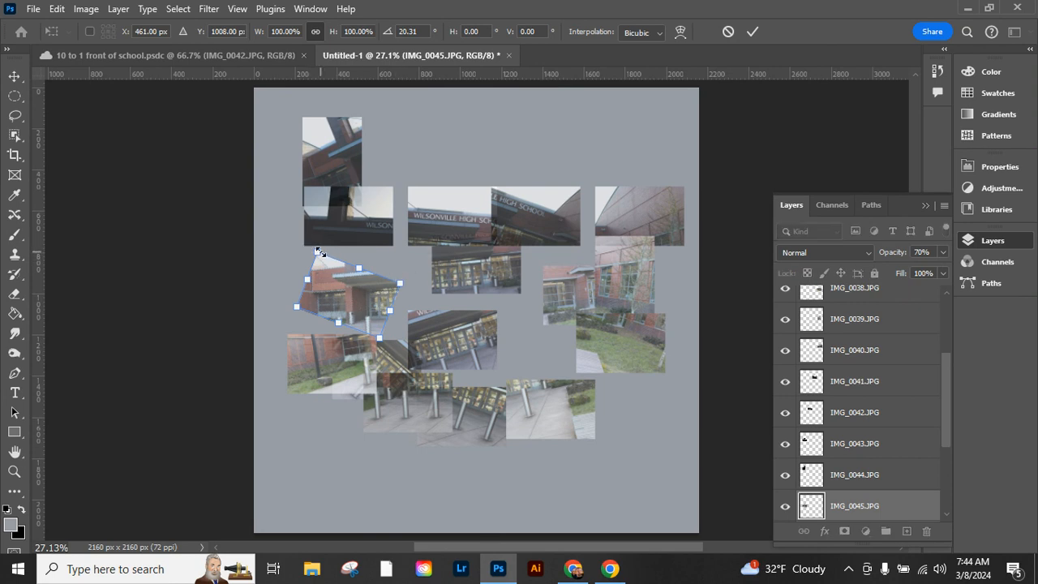
pyautogui.moveTo(316, 251); pyautogui.dragTo(318, 248)
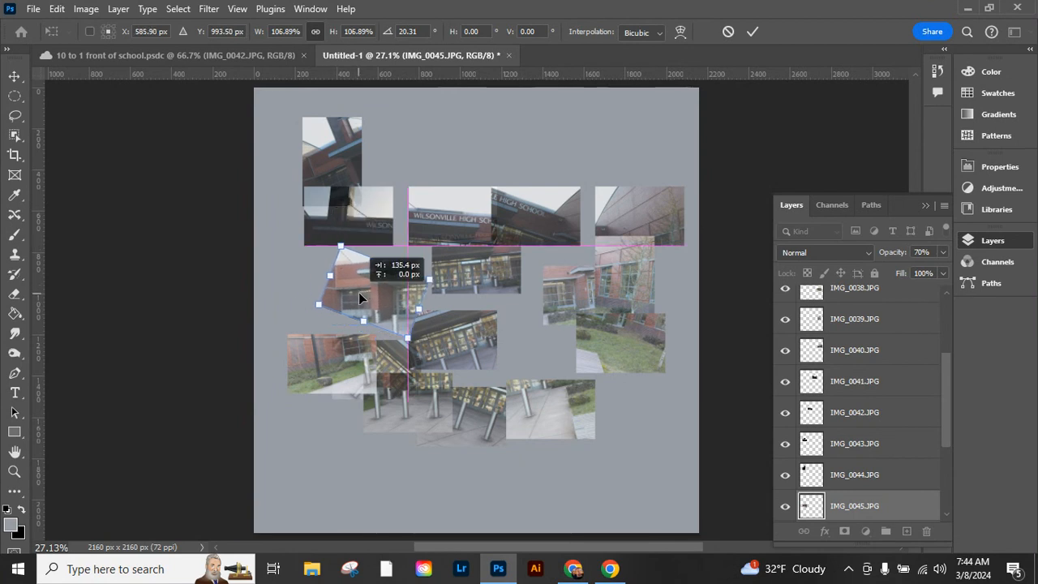
pyautogui.moveTo(361, 297); pyautogui.dragTo(337, 280)
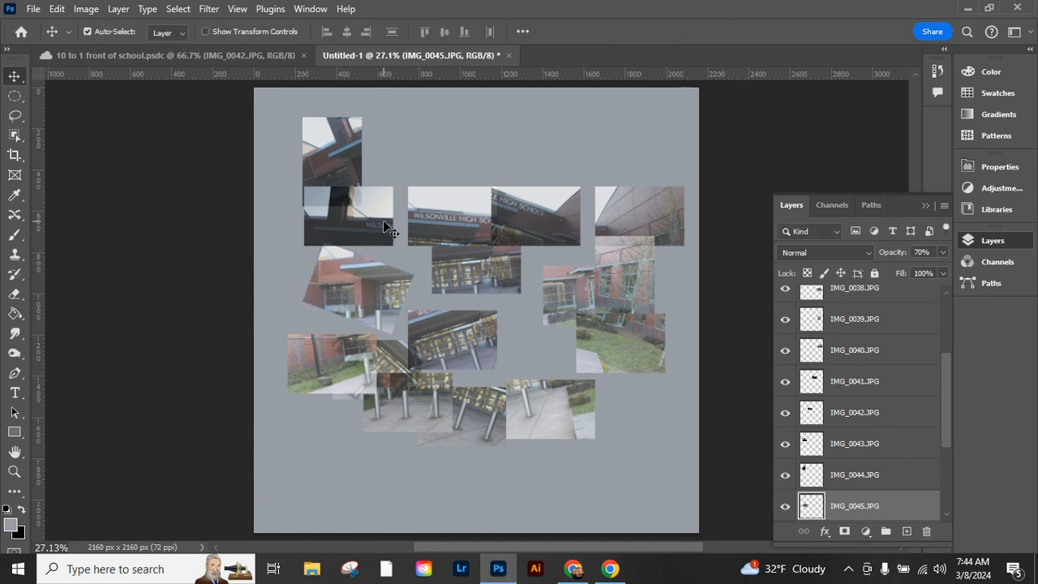
pyautogui.moveTo(436, 412)
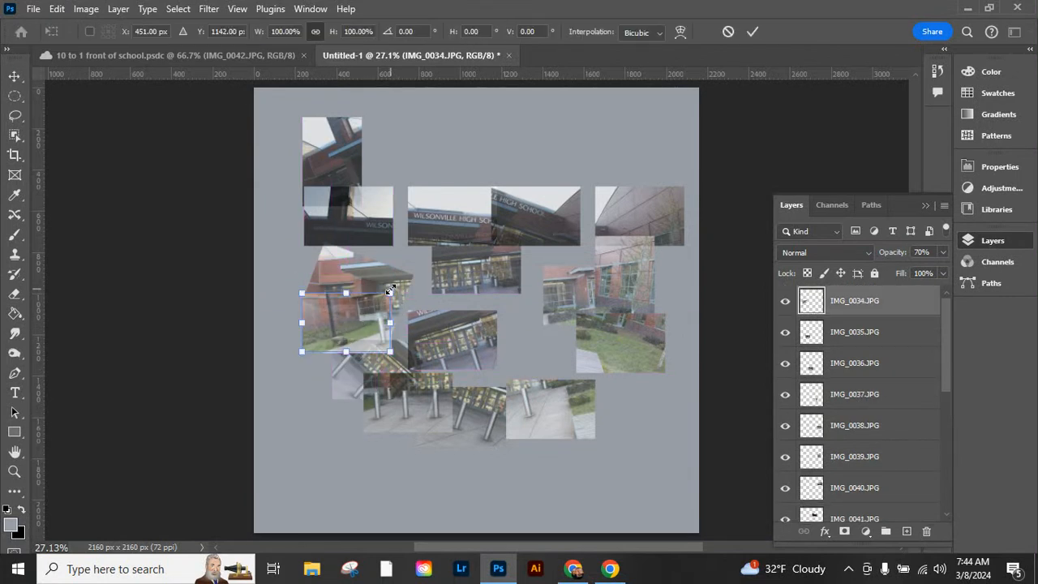
pyautogui.moveTo(389, 292); pyautogui.dragTo(406, 304)
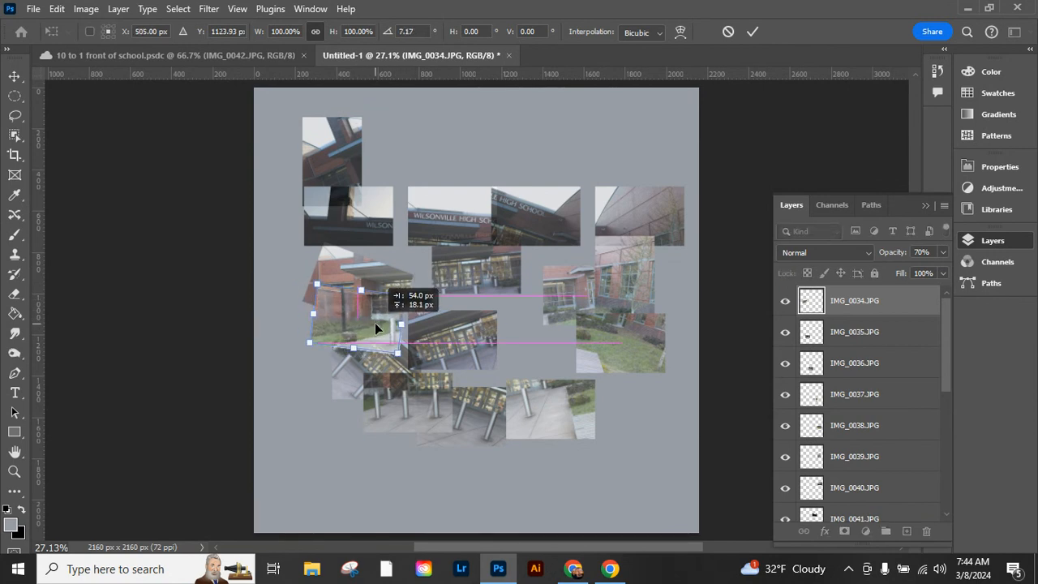
pyautogui.moveTo(375, 328); pyautogui.dragTo(363, 316)
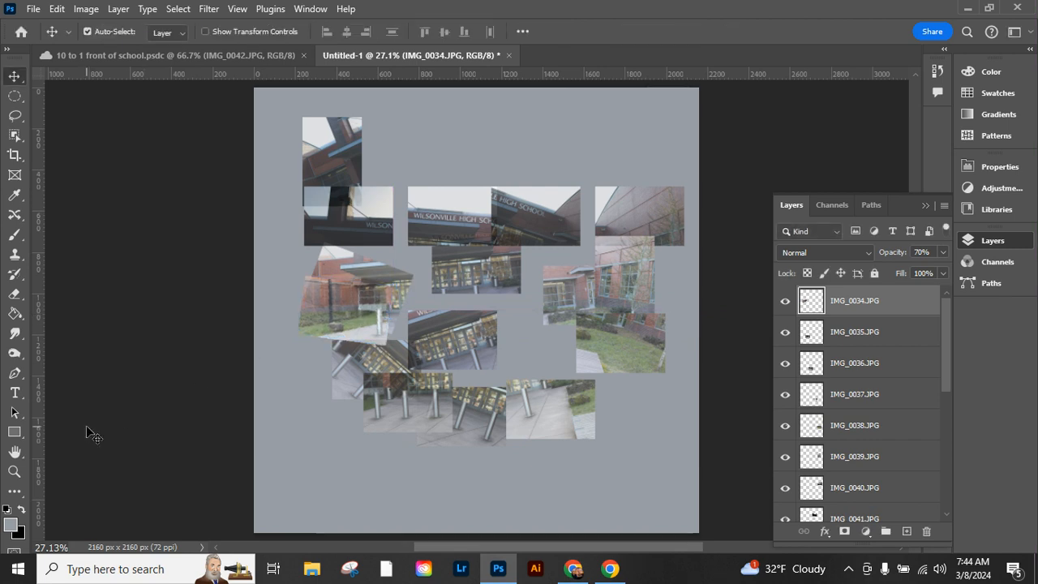
pyautogui.moveTo(13, 451)
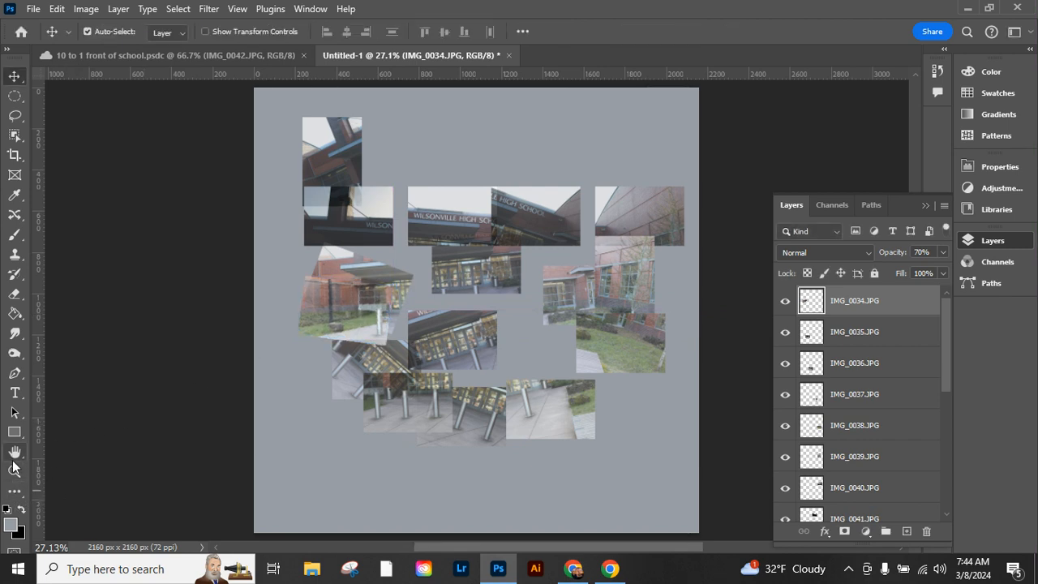
# - Tilt and move photos IMG_0044 and IMG_0043 into the left overlapping cluster
pyautogui.click(15, 472)
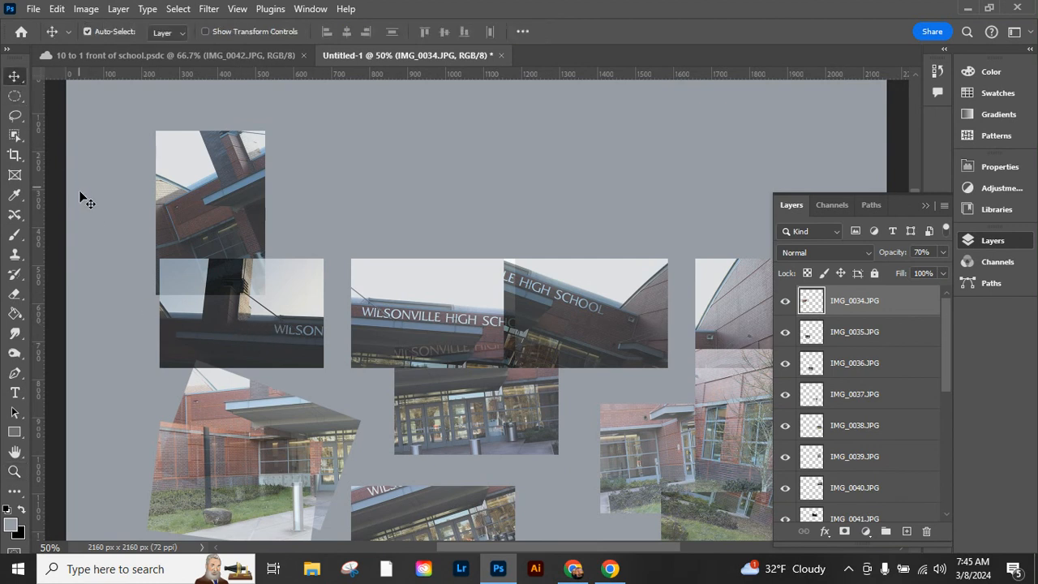
pyautogui.moveTo(255, 235)
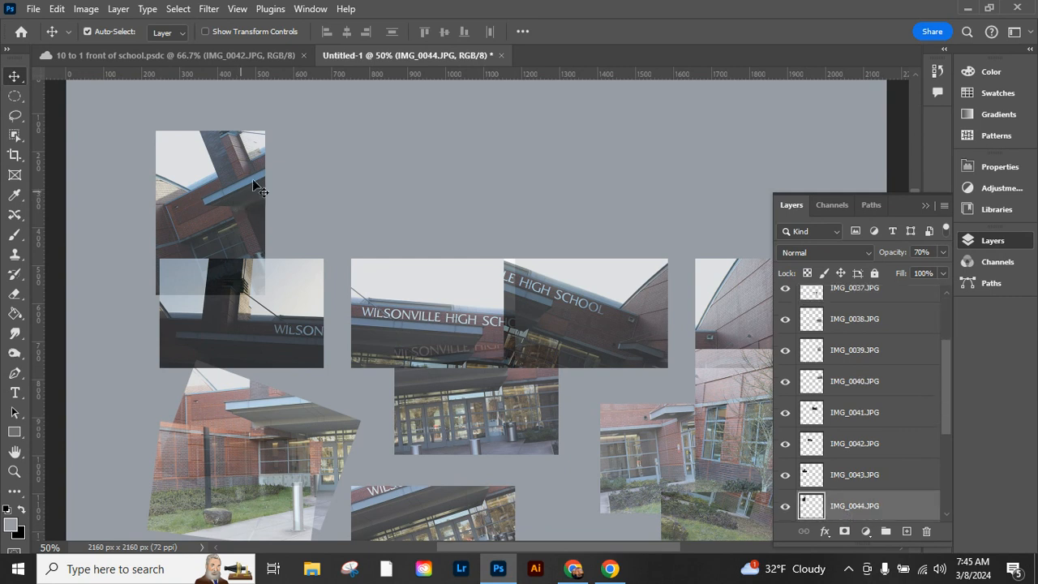
pyautogui.click(239, 194)
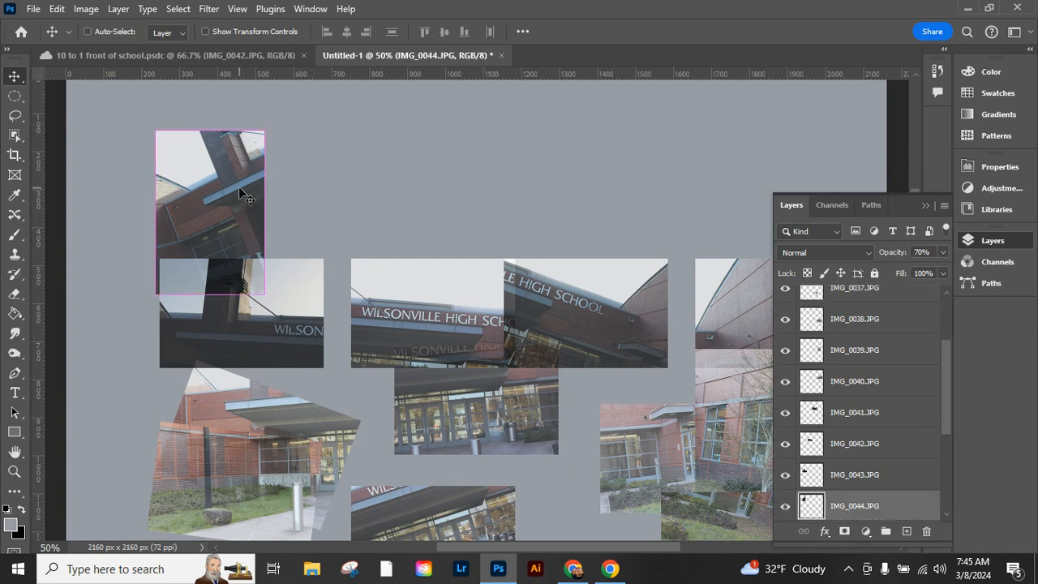
pyautogui.press('ctrl+t')
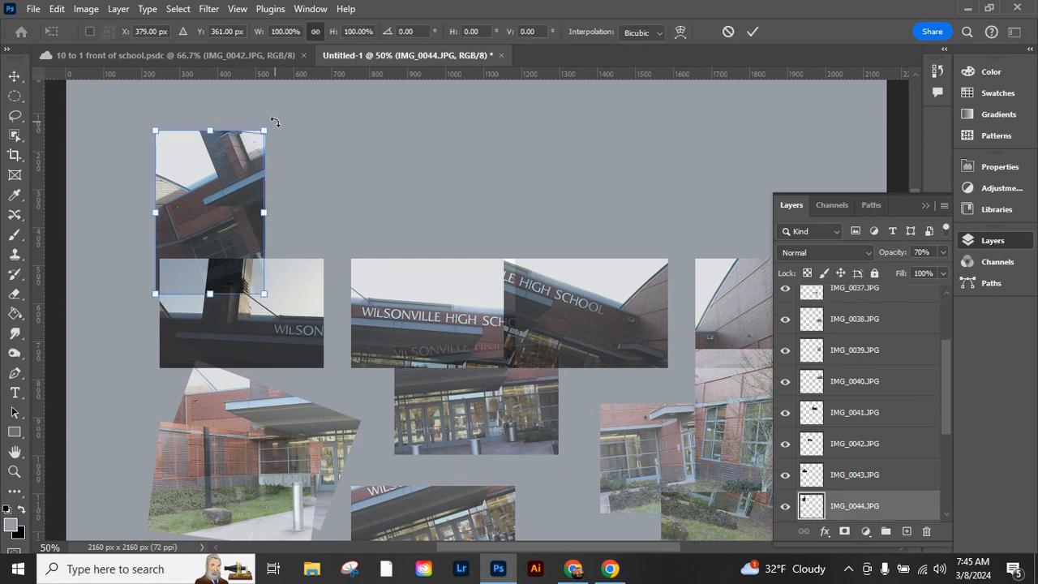
pyautogui.moveTo(263, 127); pyautogui.dragTo(289, 147)
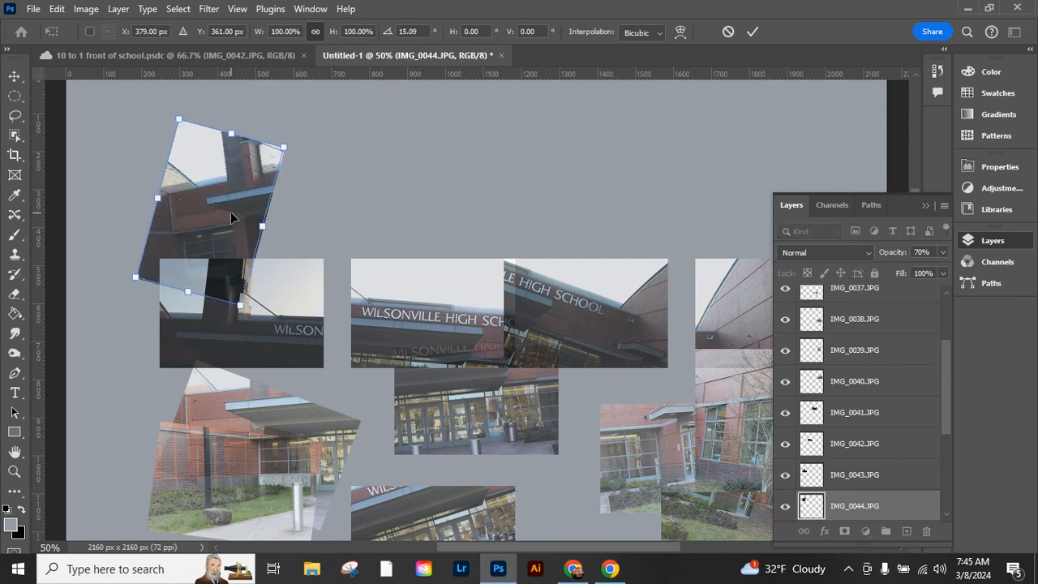
pyautogui.moveTo(231, 219); pyautogui.dragTo(261, 422)
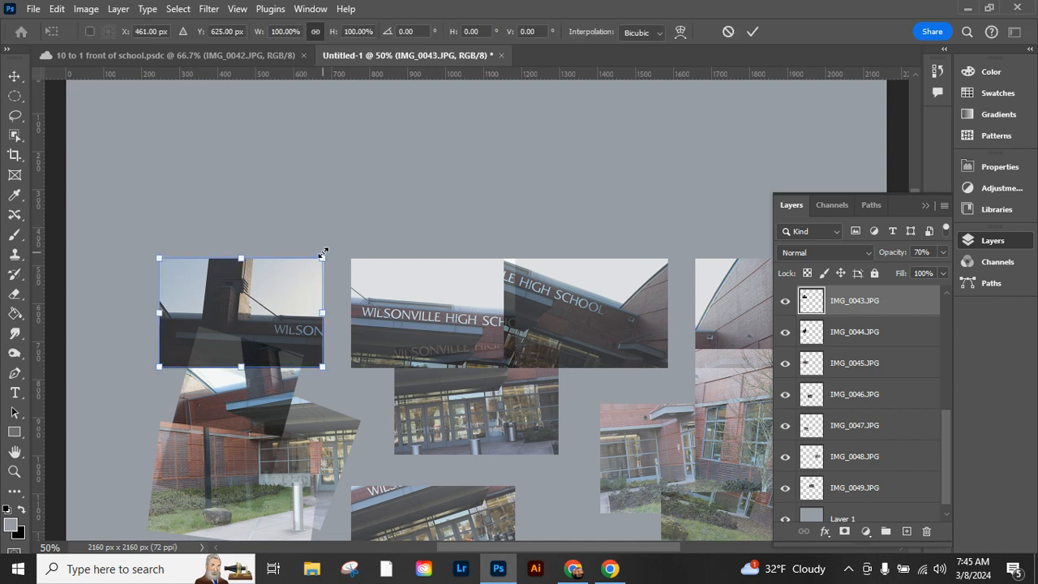
pyautogui.moveTo(325, 251); pyautogui.dragTo(312, 219)
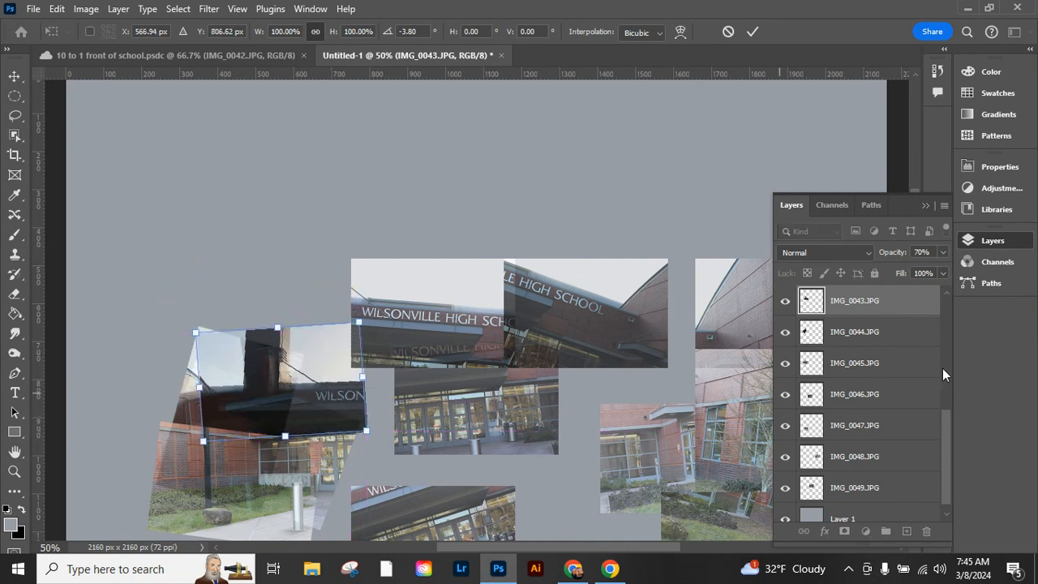
pyautogui.moveTo(903, 301)
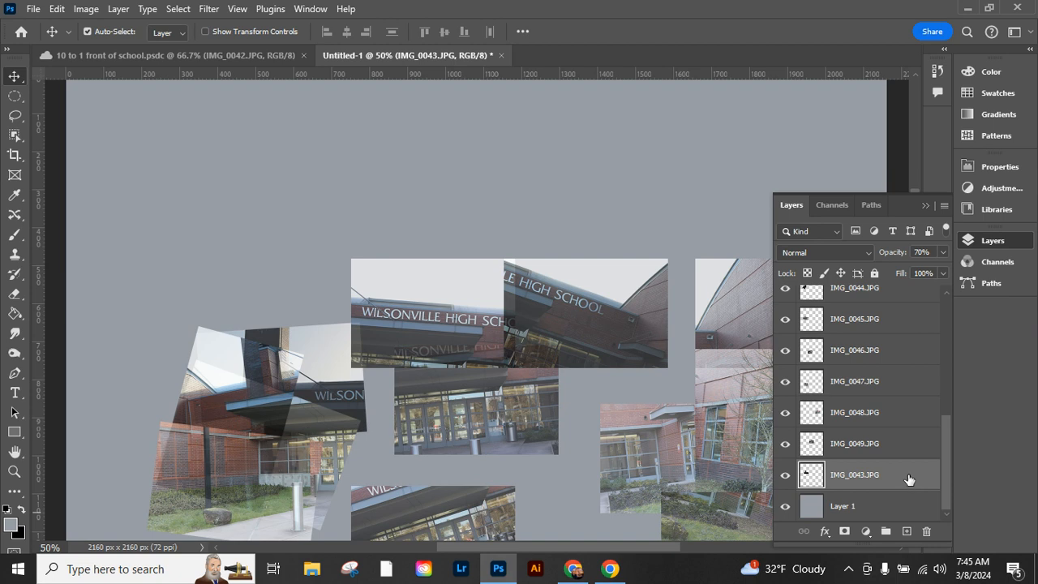
pyautogui.moveTo(223, 207)
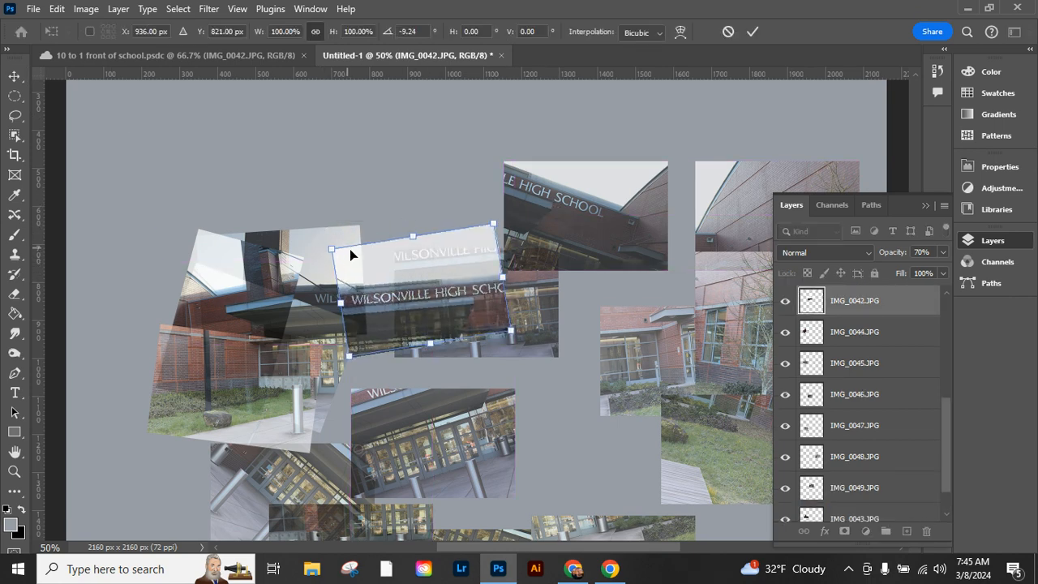
pyautogui.moveTo(351, 254); pyautogui.dragTo(334, 235)
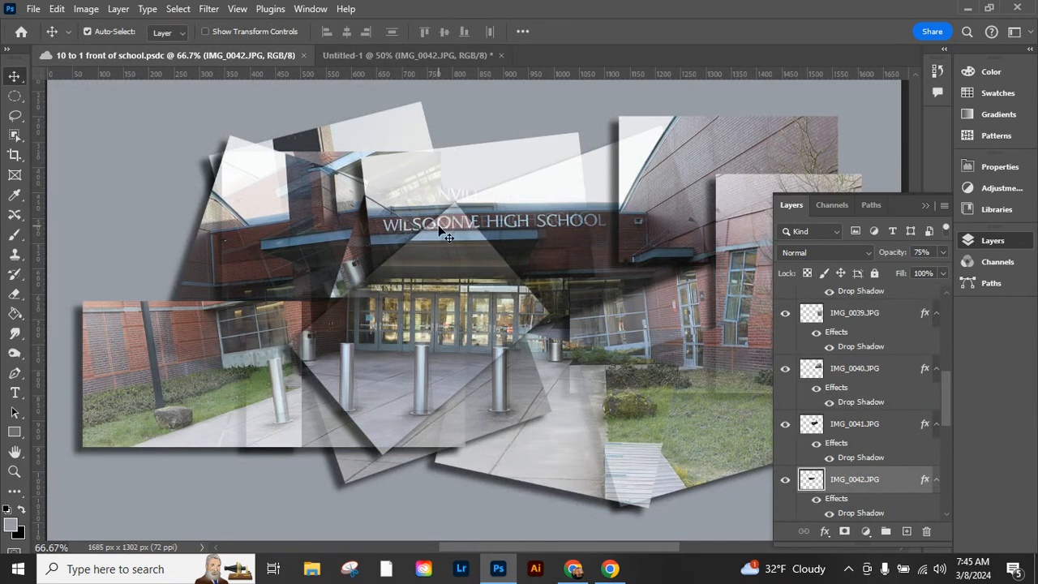
pyautogui.moveTo(264, 195)
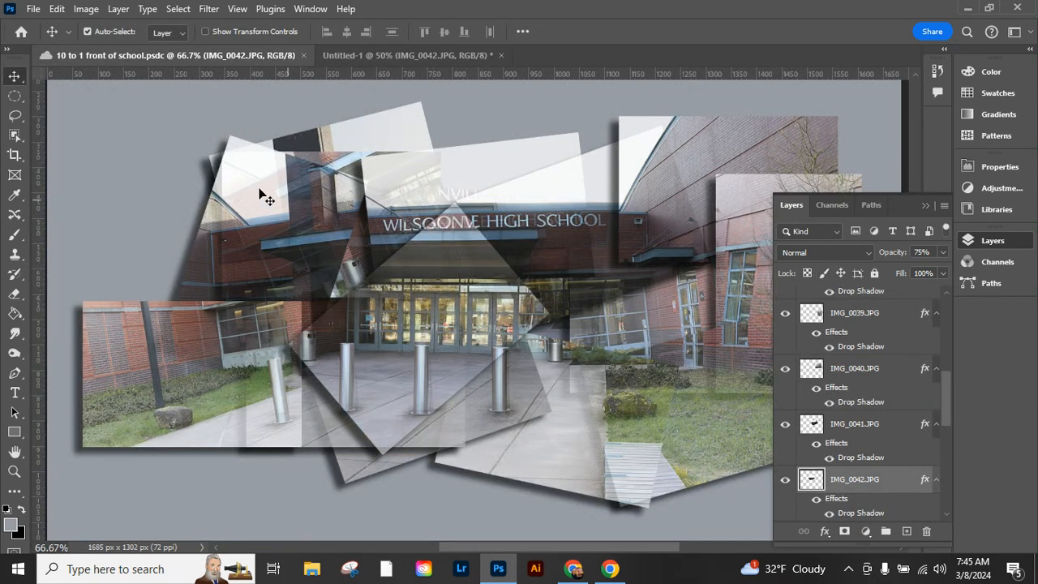
pyautogui.moveTo(377, 138)
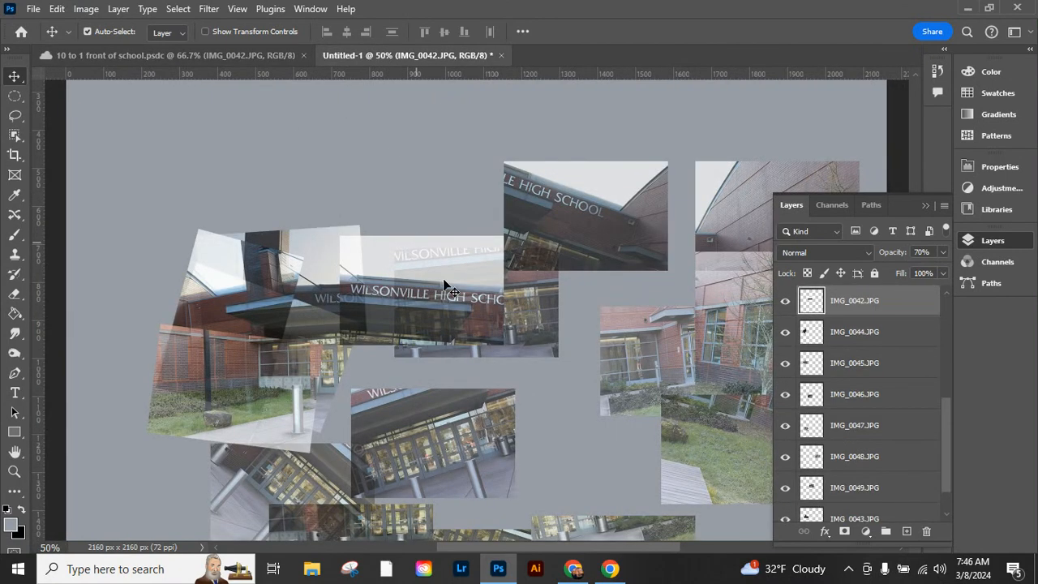
pyautogui.scroll(-3)
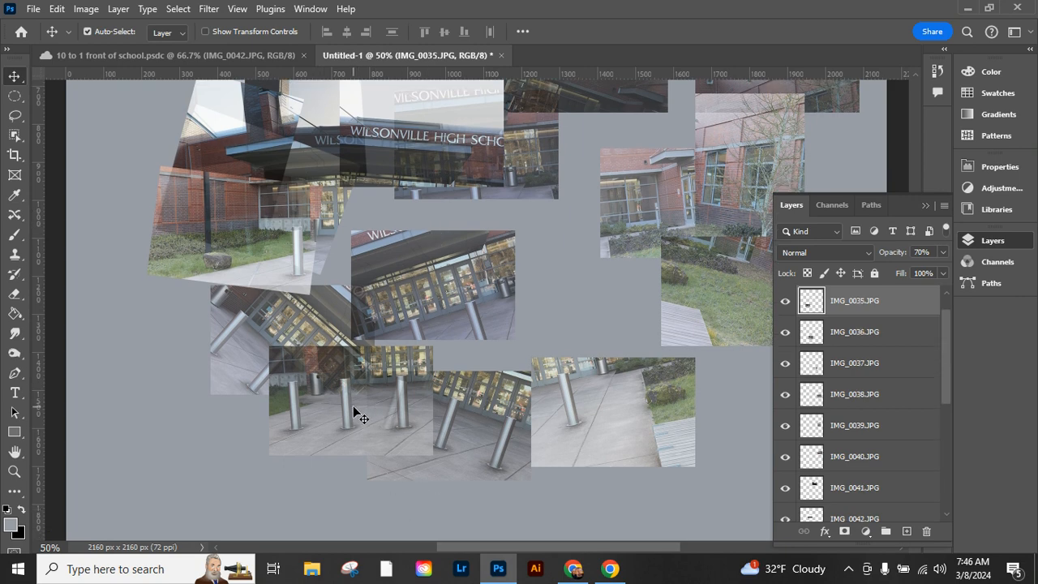
pyautogui.moveTo(596, 388)
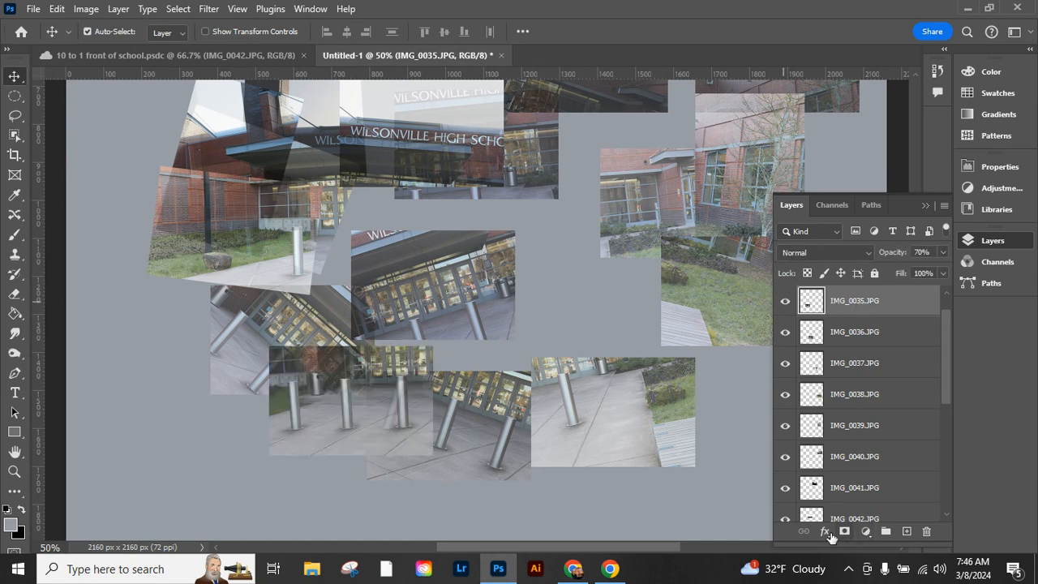
# - Give IMG_0035.JPG a drop shadow: 78% opacity, 37° angle, 18 px distance
pyautogui.click(824, 531)
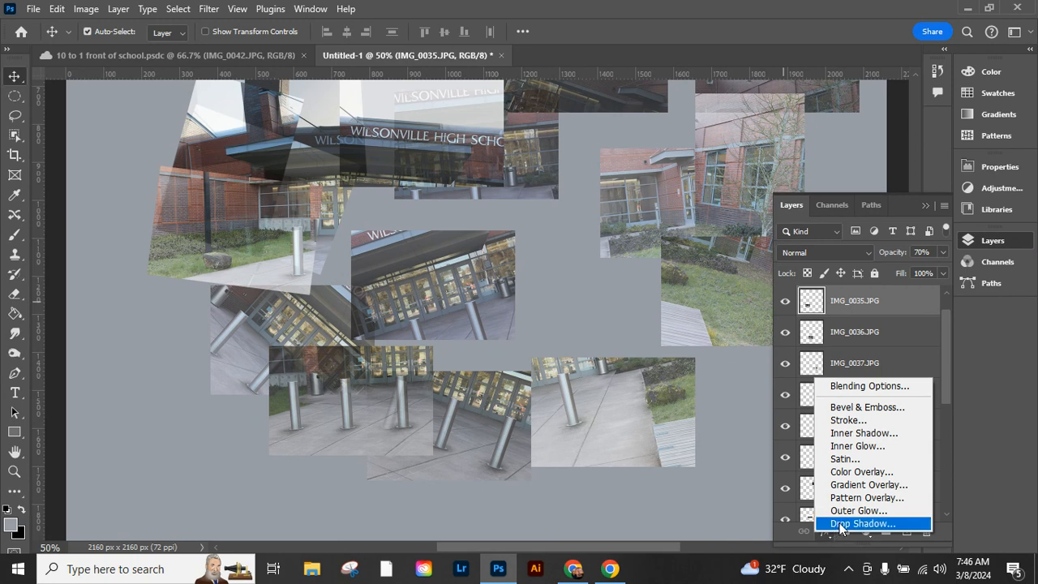
pyautogui.click(861, 522)
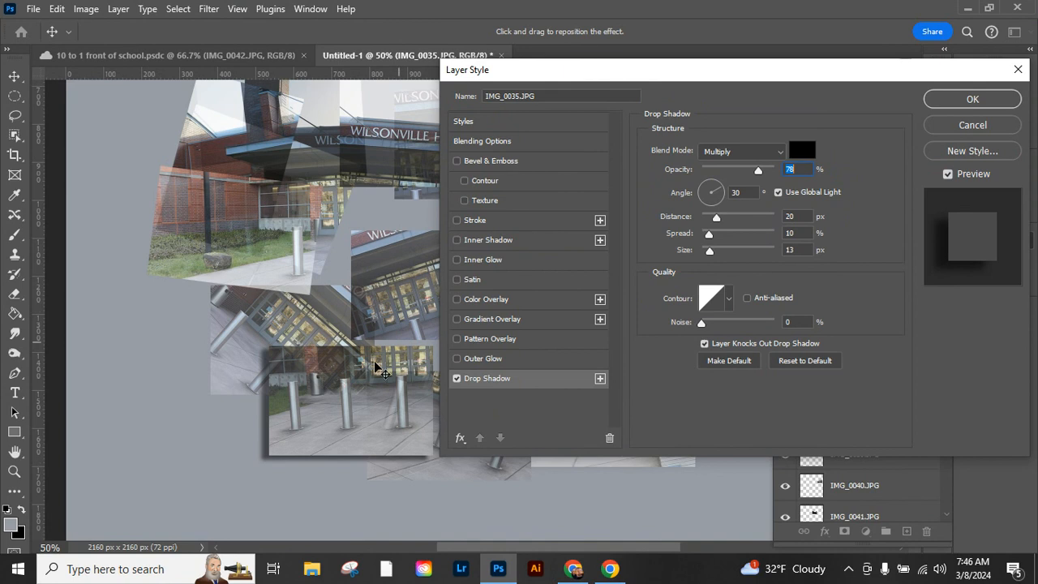
pyautogui.moveTo(286, 474)
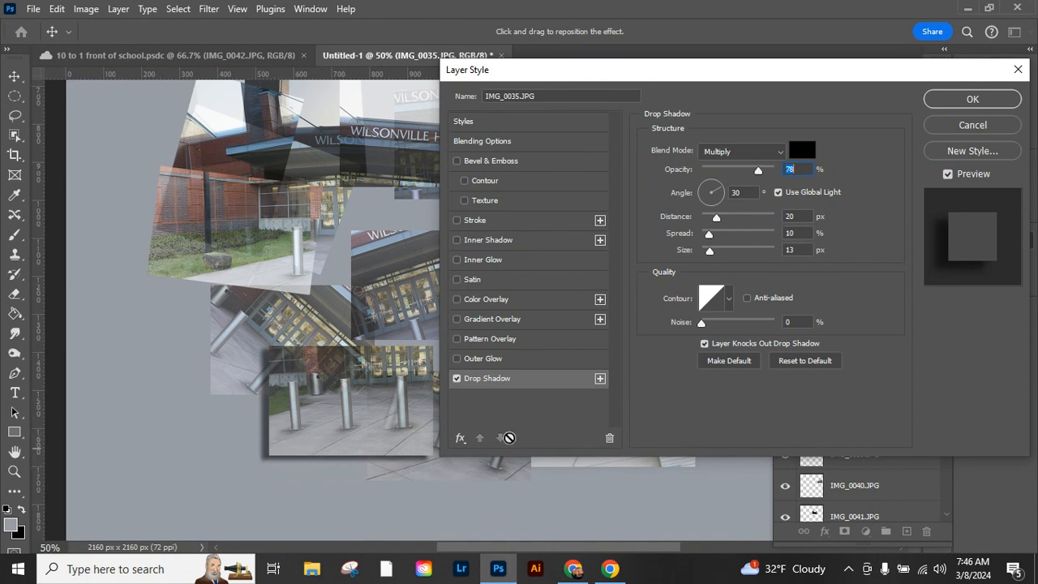
pyautogui.moveTo(710, 192); pyautogui.dragTo(722, 198)
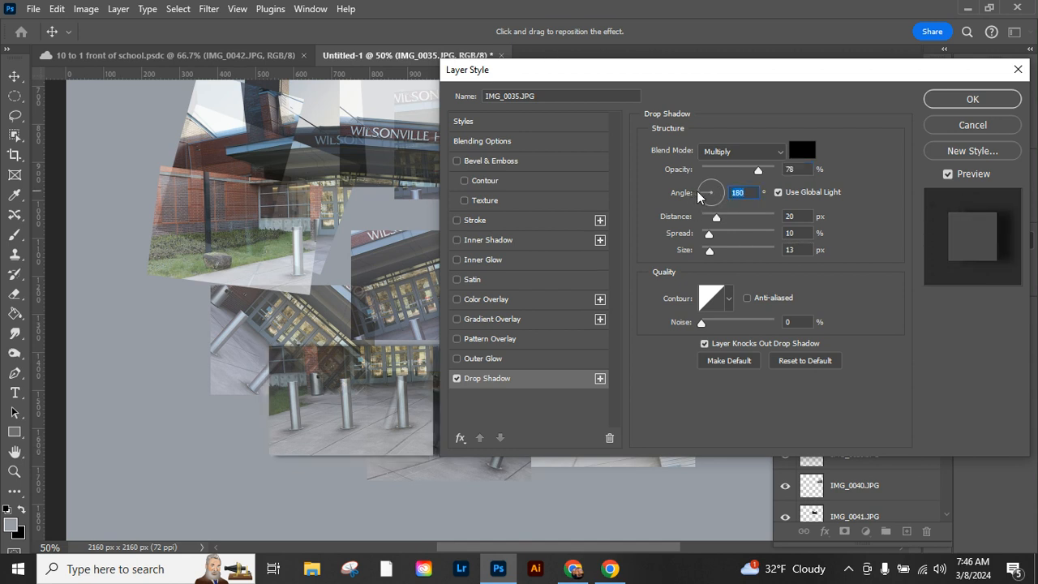
pyautogui.moveTo(697, 199); pyautogui.dragTo(726, 195)
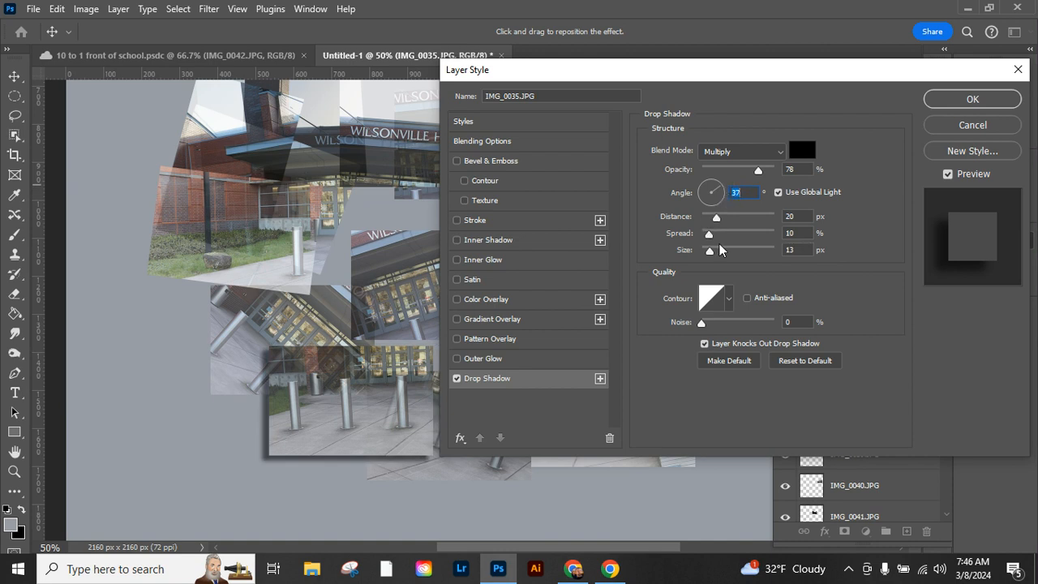
pyautogui.moveTo(717, 223)
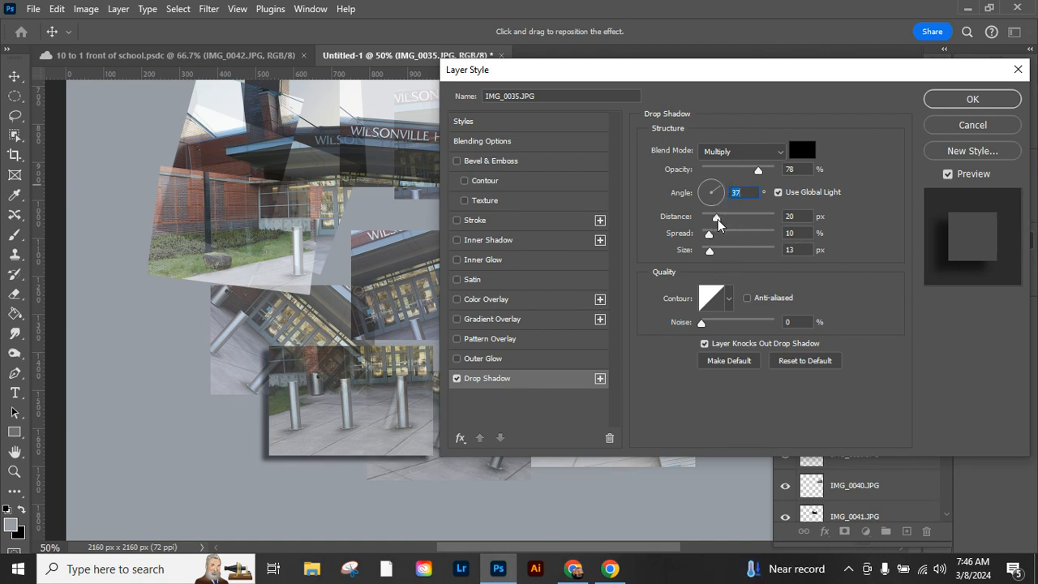
pyautogui.moveTo(715, 217); pyautogui.dragTo(727, 217)
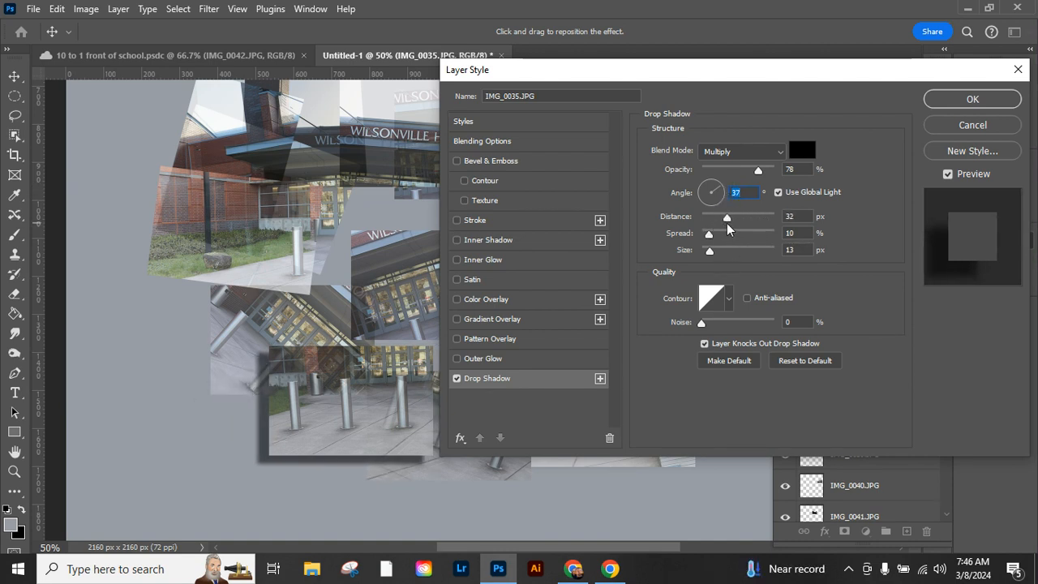
pyautogui.moveTo(726, 217); pyautogui.dragTo(713, 216)
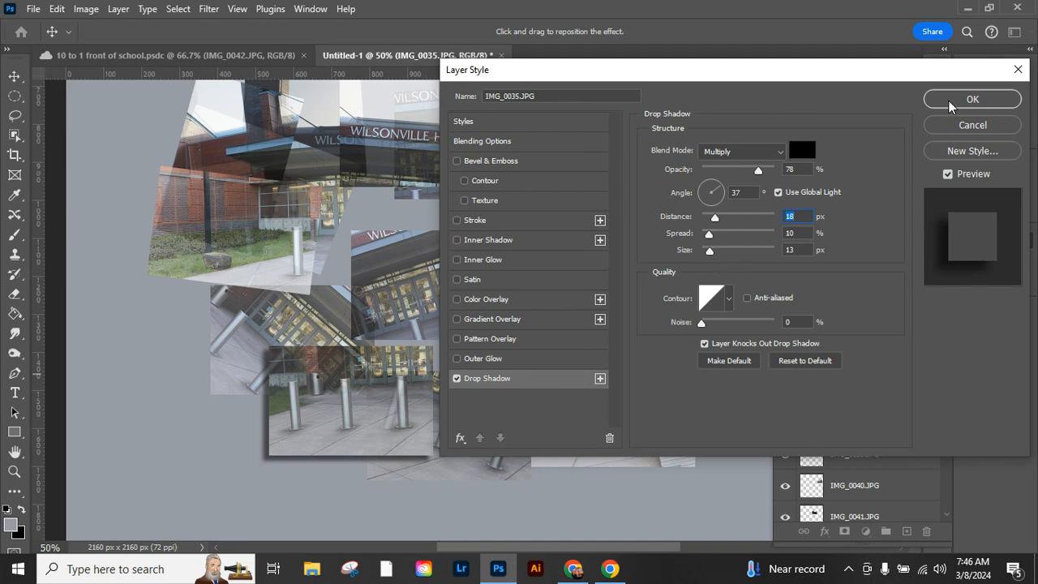
pyautogui.click(971, 99)
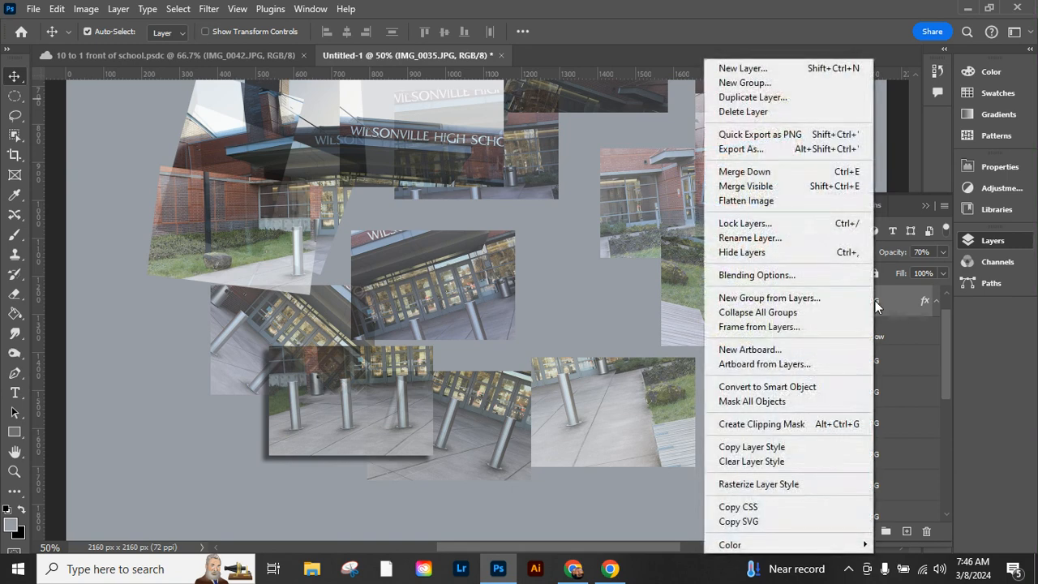
pyautogui.moveTo(785, 443)
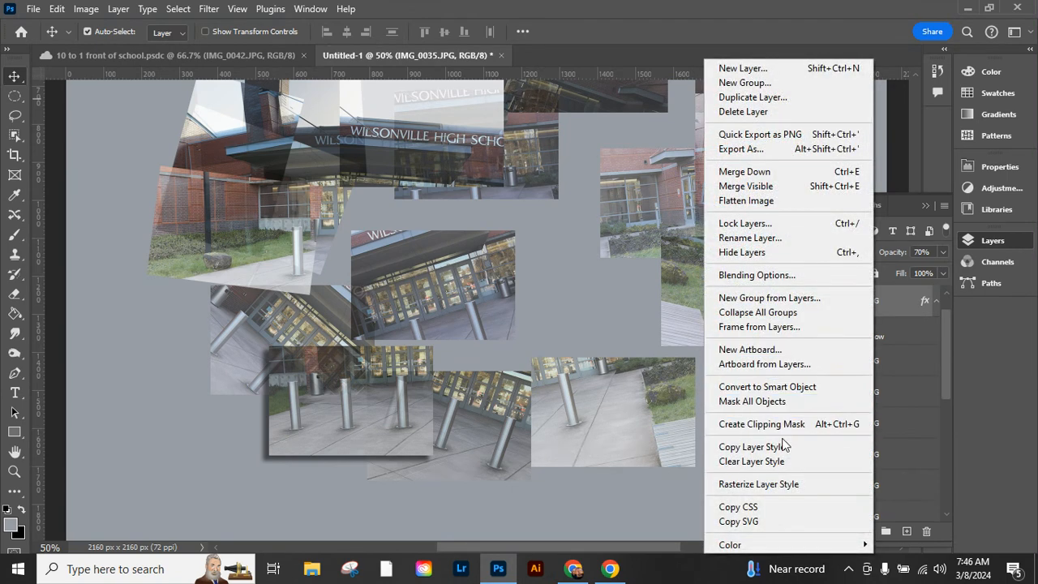
# - Copy IMG_0035.JPG's drop shadow style and select IMG_0036.JPG and the other photo layers to receive it
pyautogui.click(754, 446)
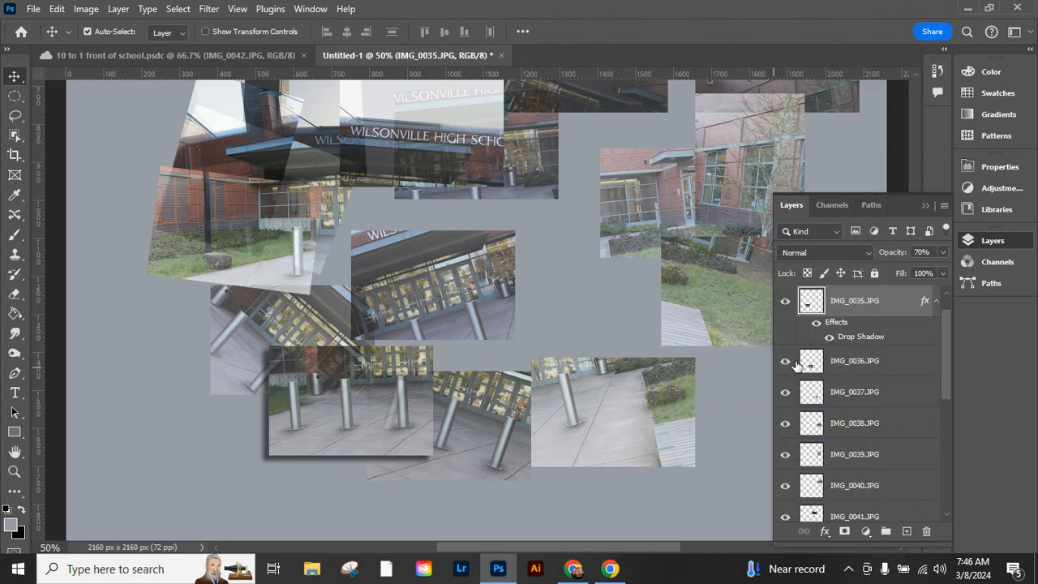
pyautogui.click(853, 360)
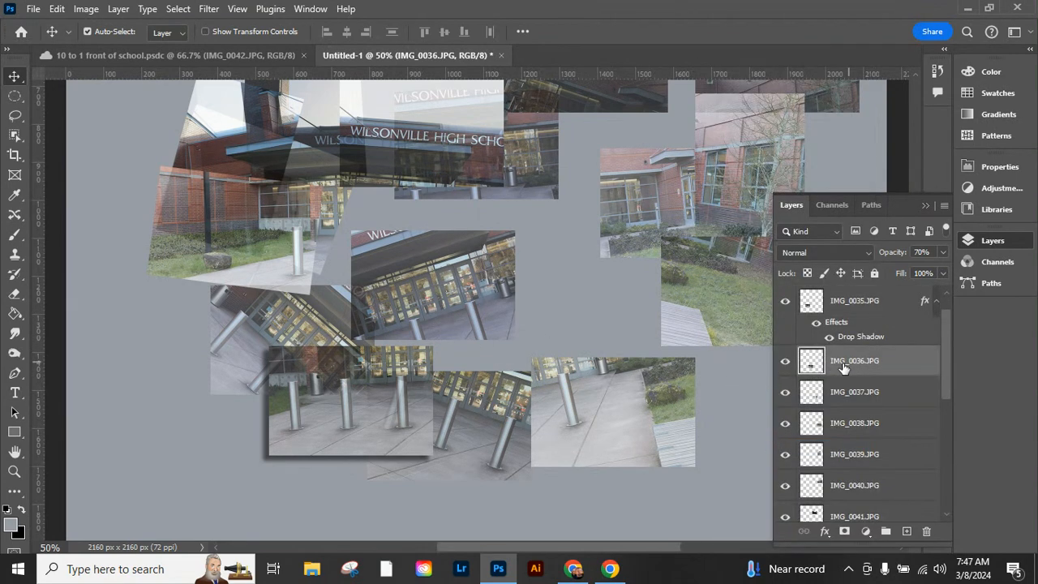
pyautogui.scroll(-3)
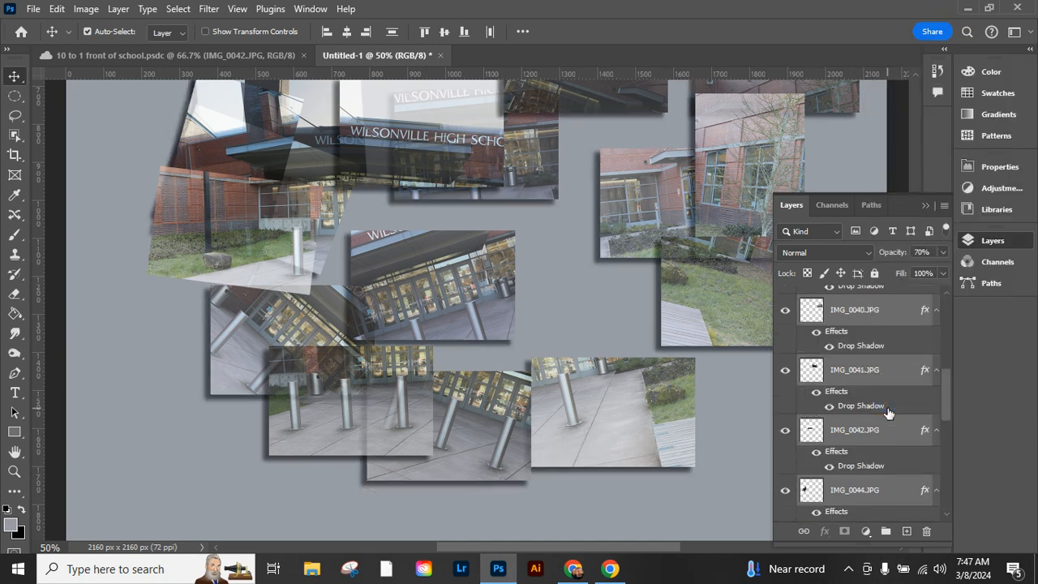
pyautogui.moveTo(620, 381)
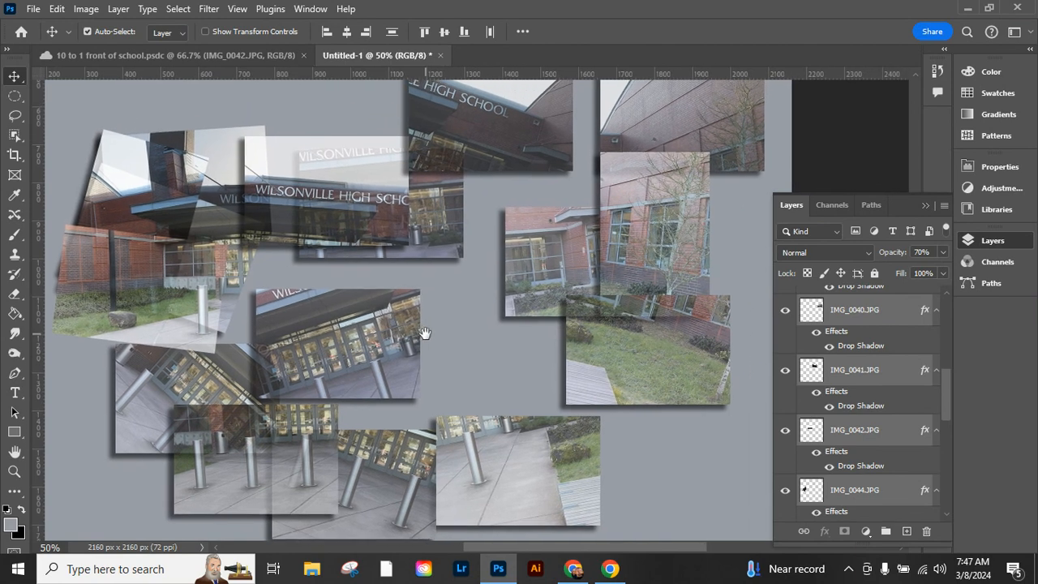
pyautogui.moveTo(377, 300)
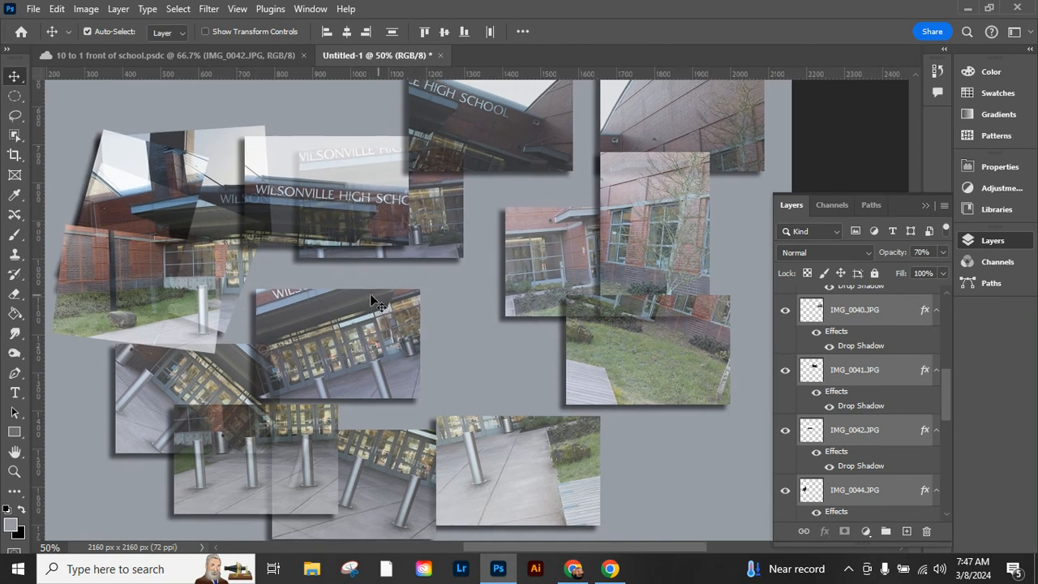
pyautogui.moveTo(490, 288)
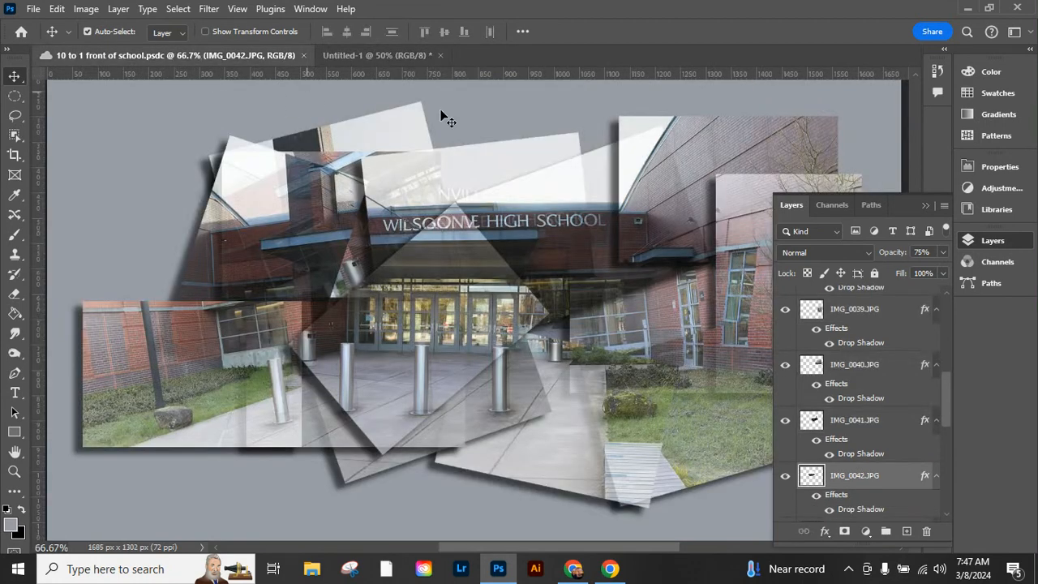
# - Collapse the Layers panel while viewing the finished front-of-school reference collage
pyautogui.click(924, 206)
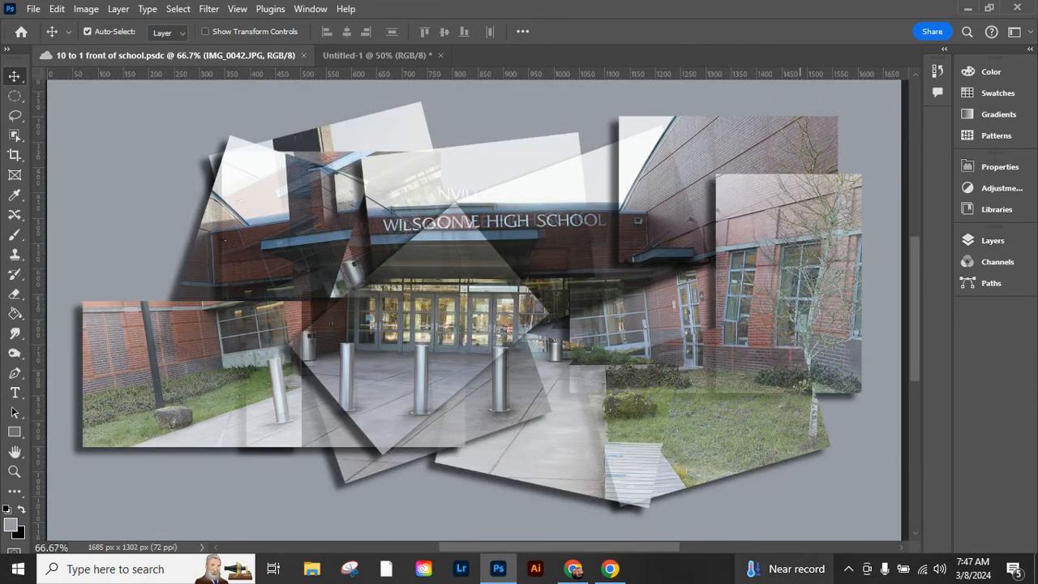